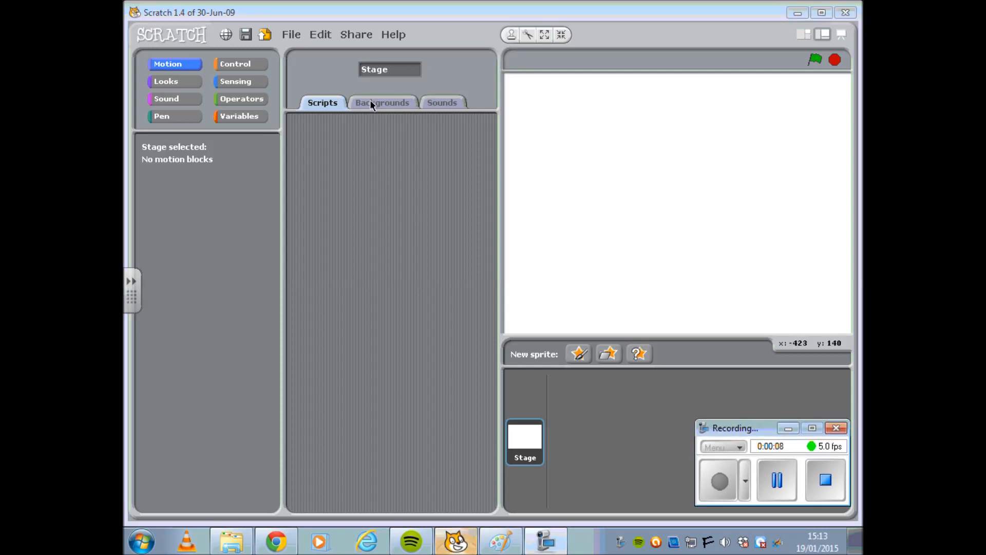
Name the two stage backgrounds 'Splash Screen' and 'Level1'.
left_click(383, 103)
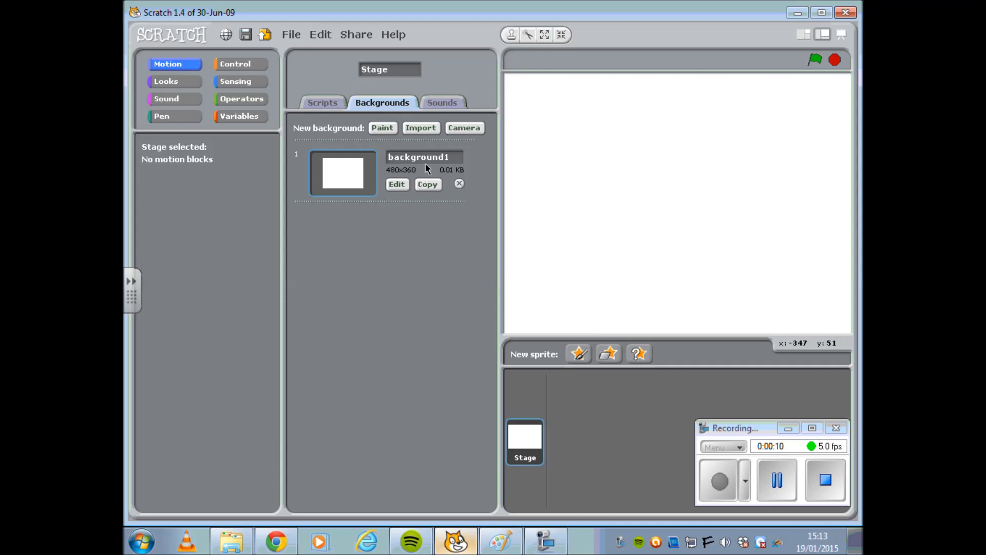
type("Splash Screen")
type("Screen1")
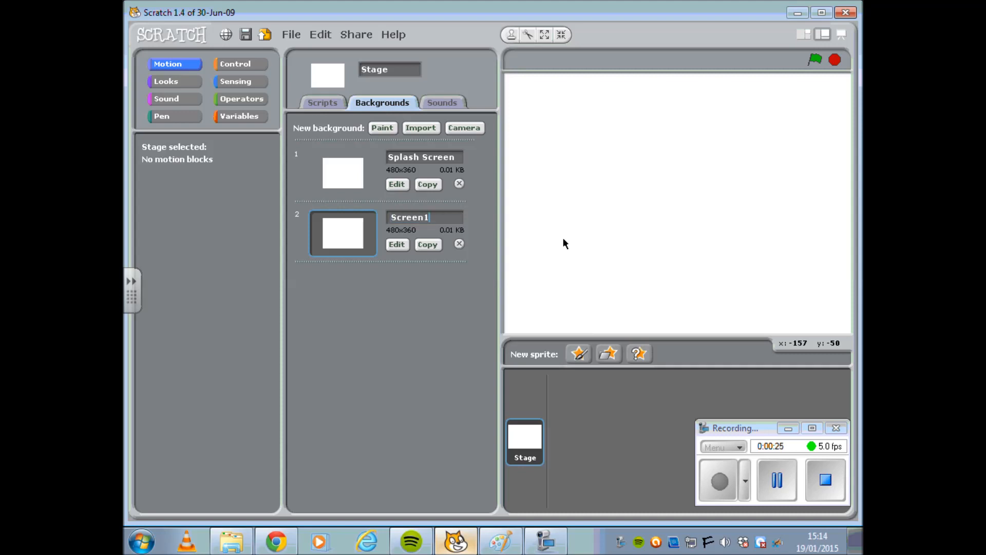
type("Le")
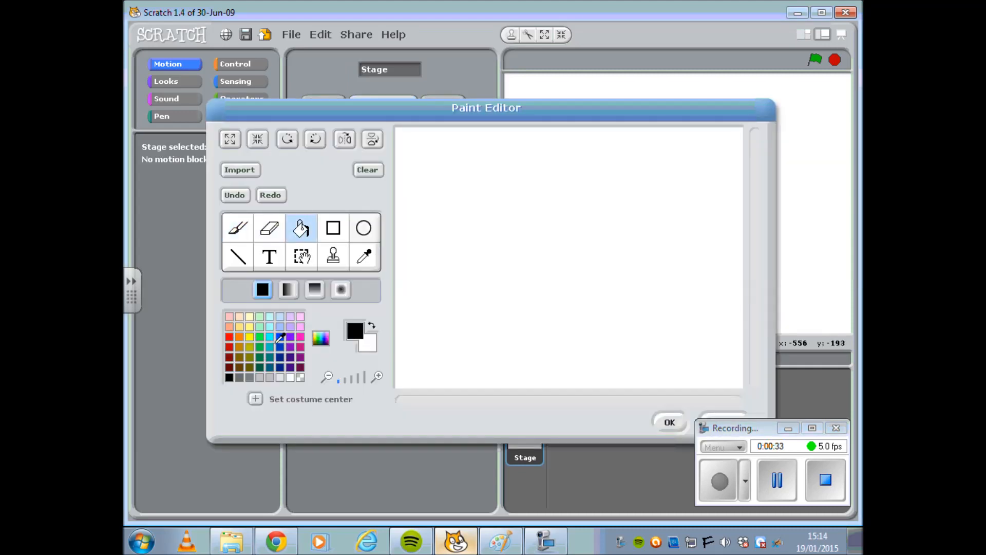
Write 'Welcome to my game' across the blue Splash Screen background and save it.
left_click(270, 257)
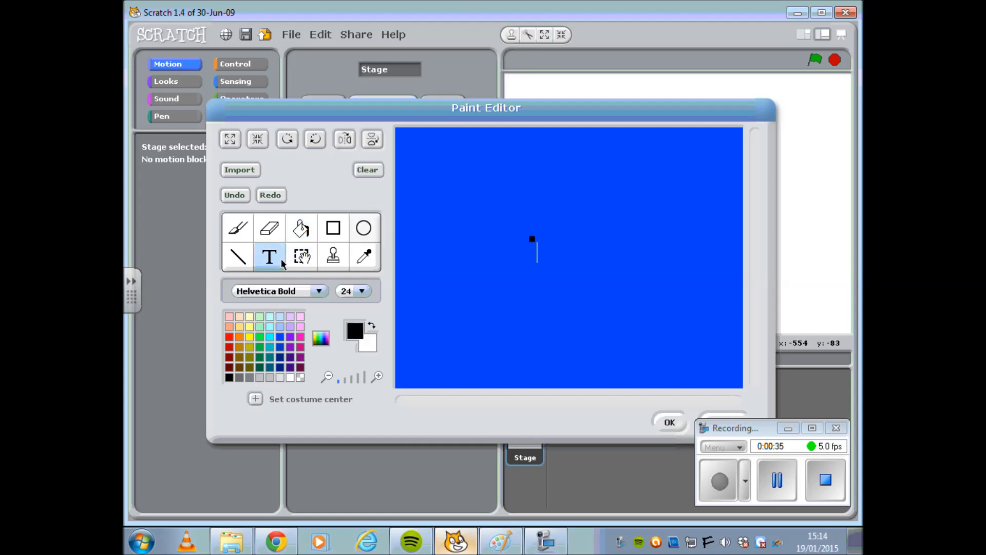
type("Welcome to")
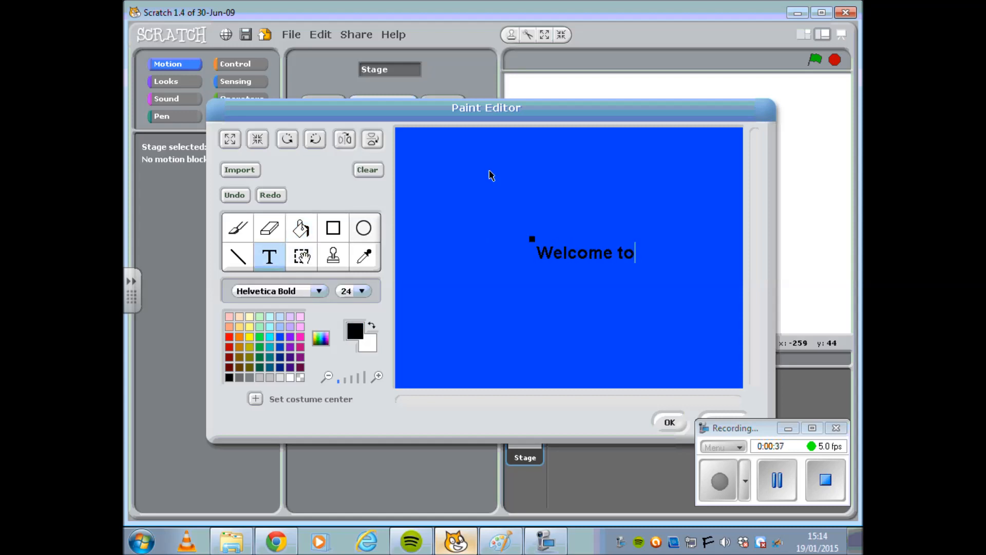
type("my game")
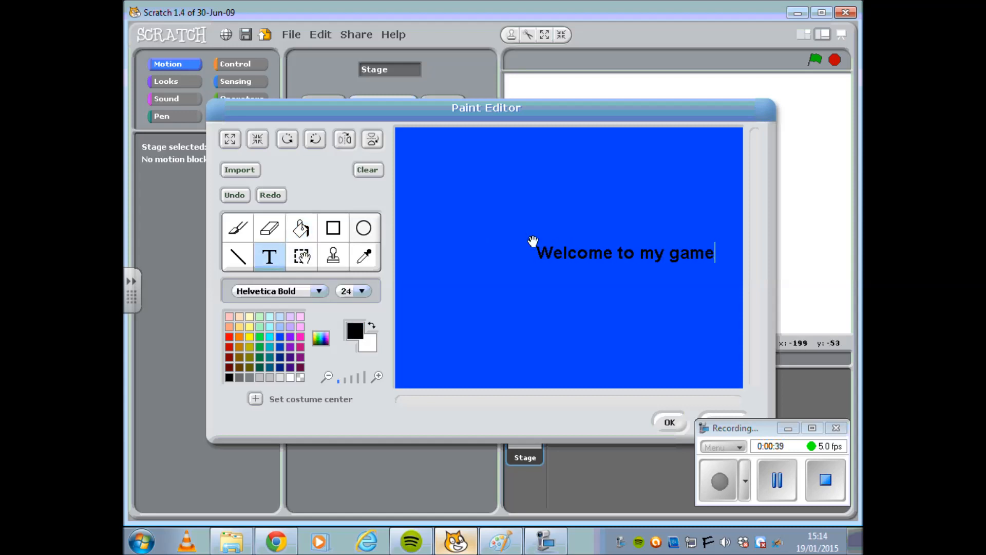
left_click(363, 228)
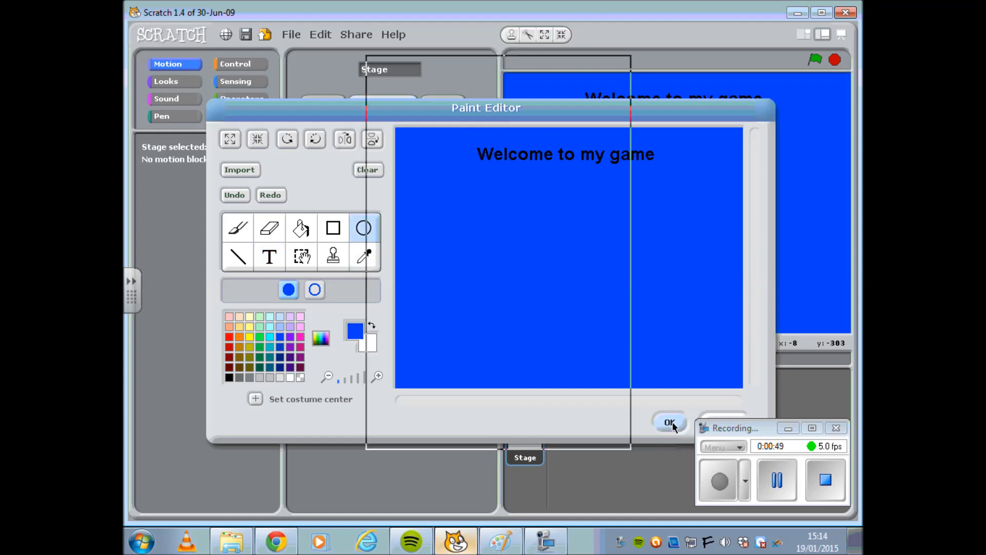
left_click(670, 422)
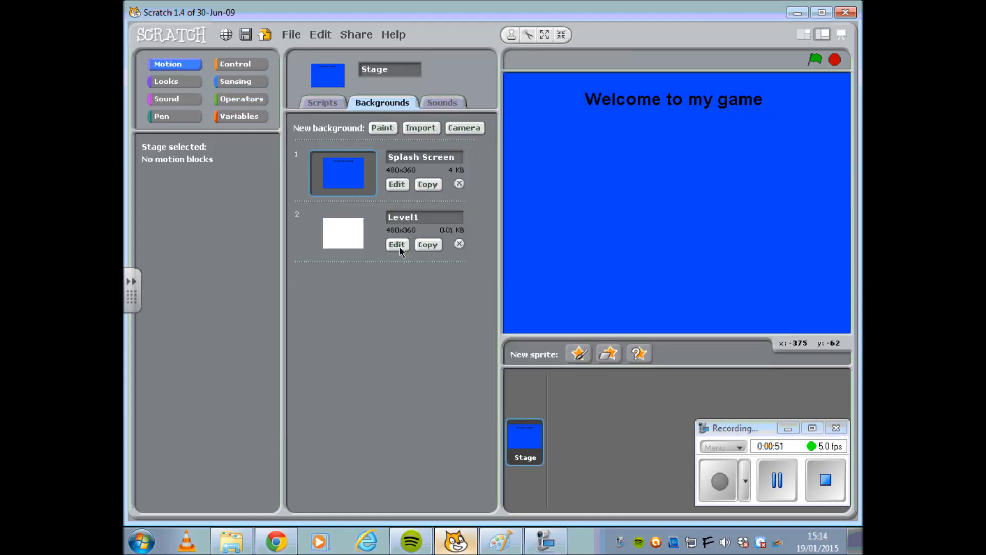
Paint Level1 with black road rectangles on green and a red block at the road's top.
left_click(397, 245)
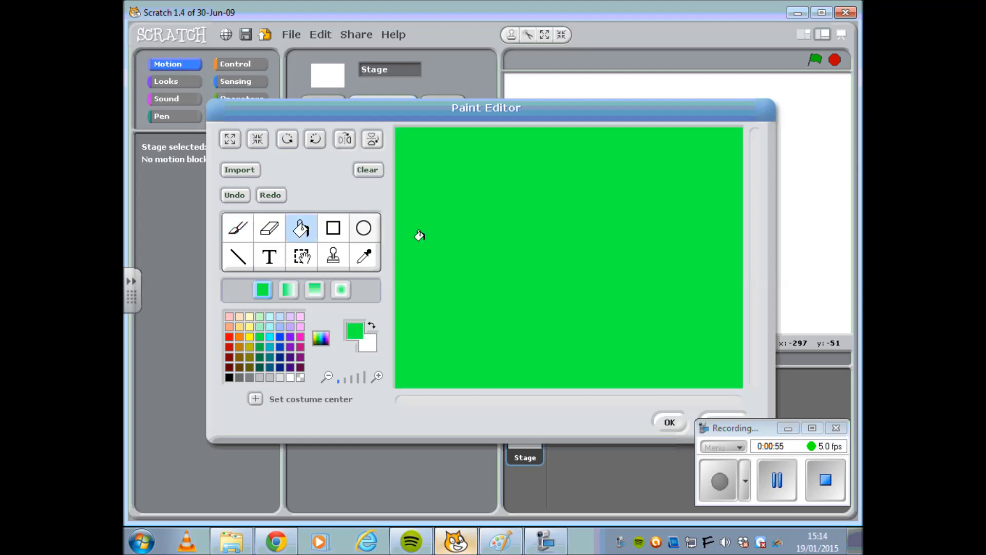
left_click(332, 227)
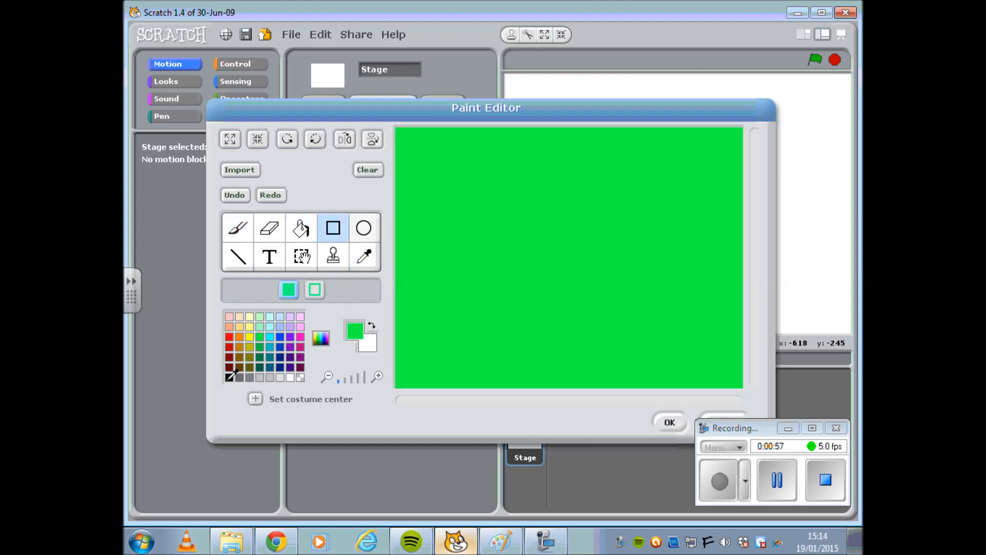
left_click(229, 376)
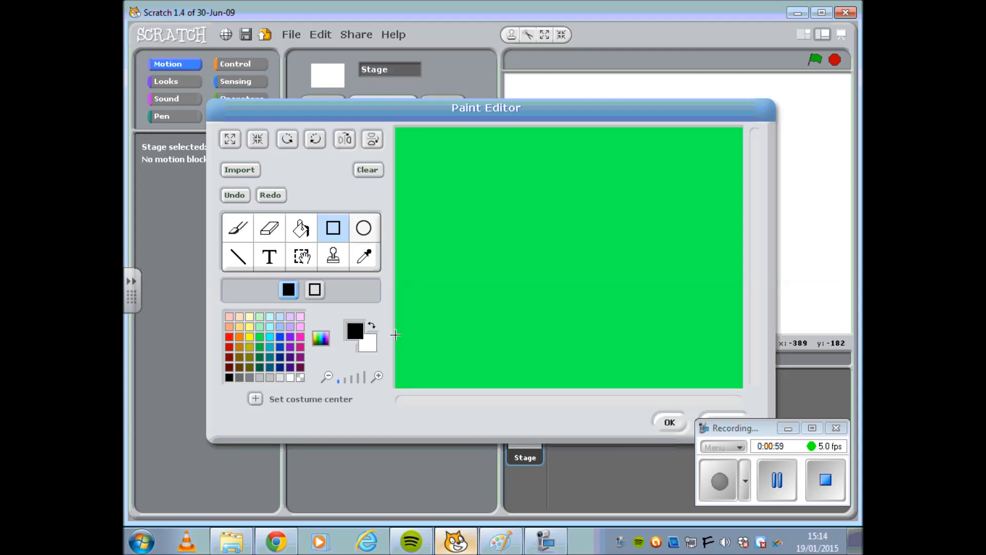
left_click_drag(396, 340, 742, 390)
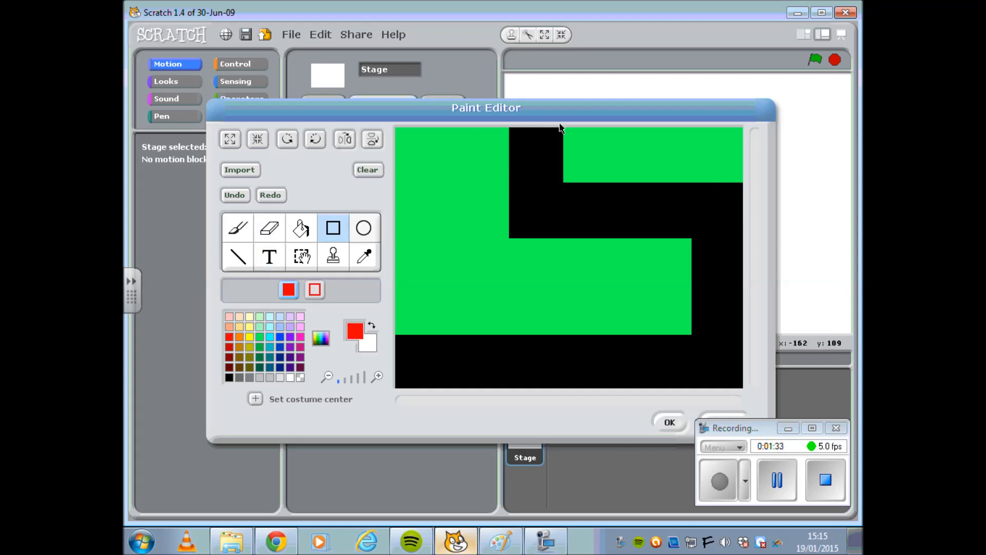
left_click_drag(509, 129, 563, 148)
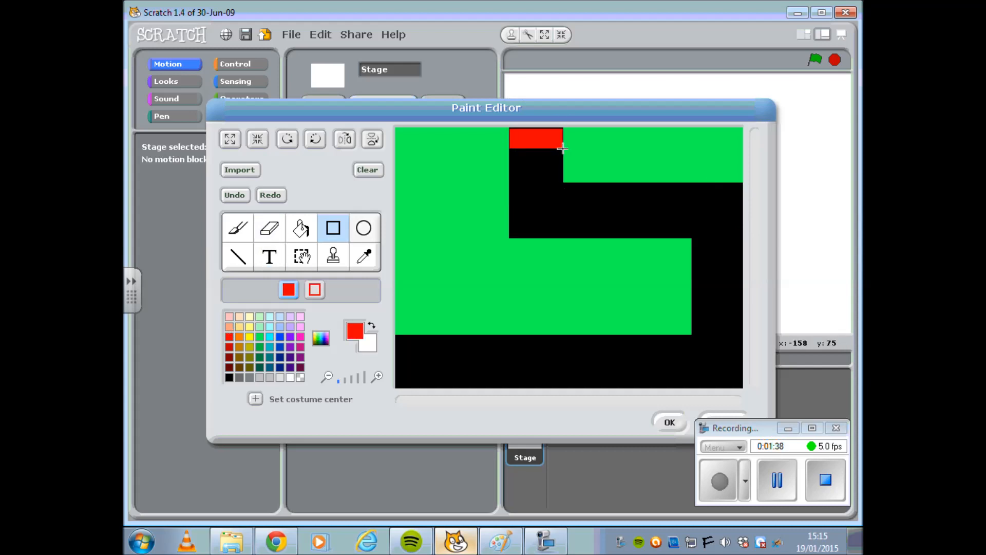
Add the text 'Level 1' to the background and save it.
left_click(269, 256)
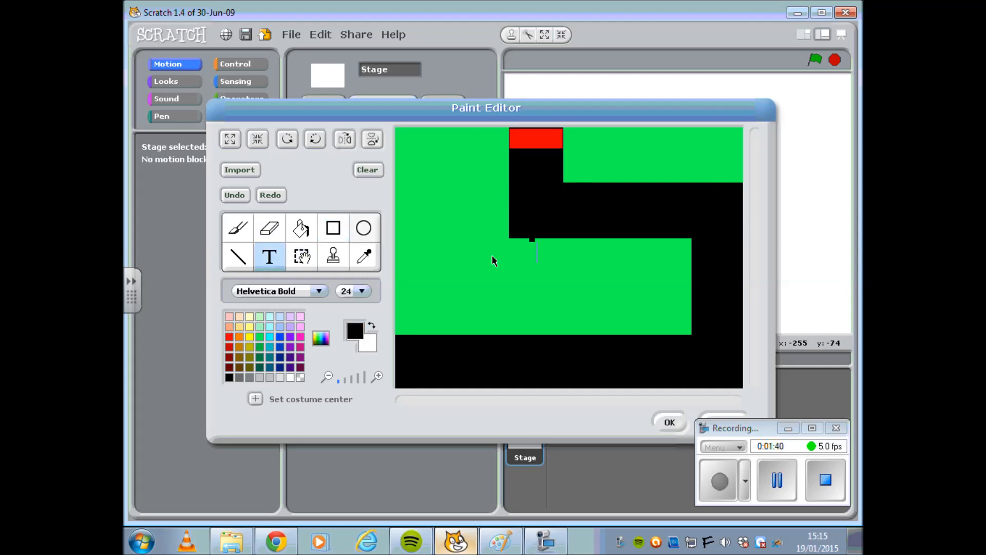
type("Level 1")
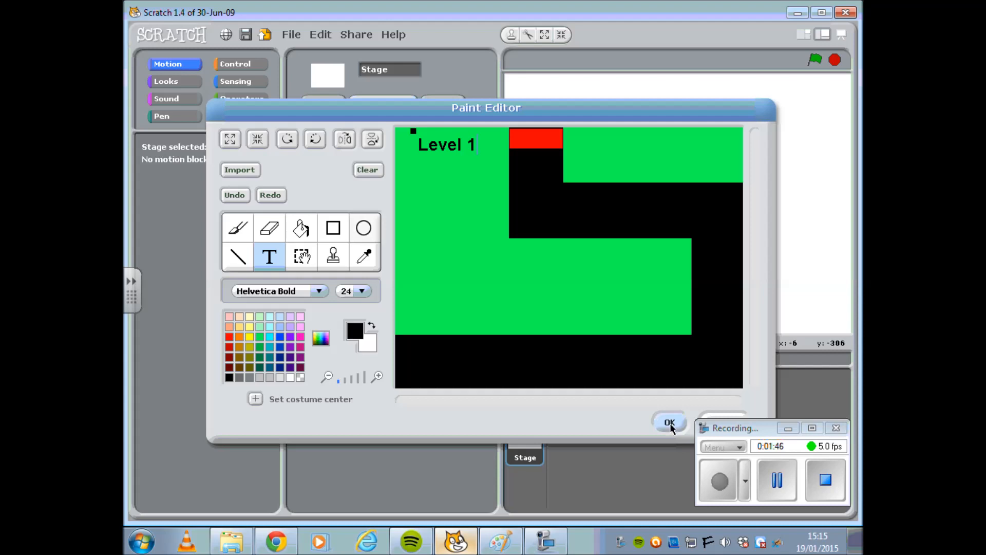
left_click(669, 423)
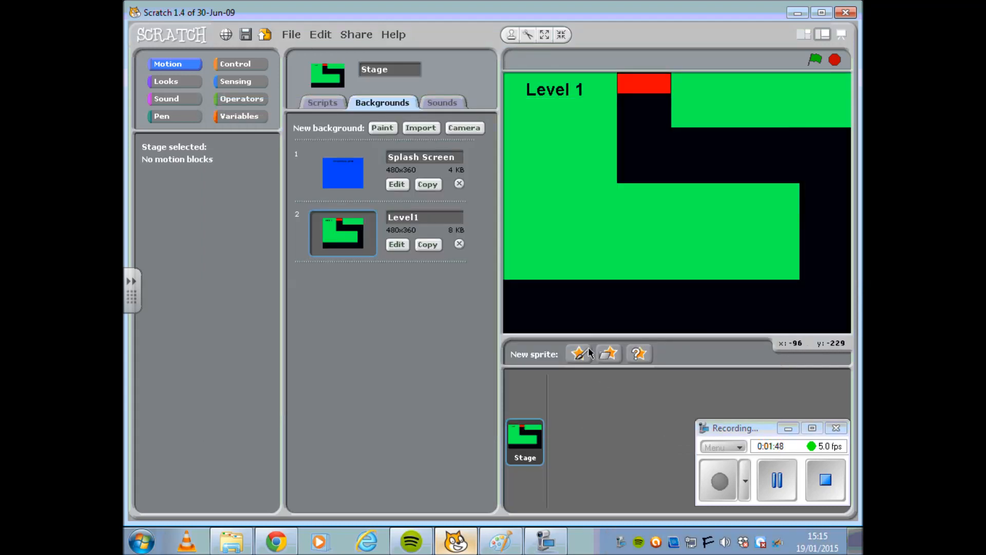
Paint a new traffic-light sprite of three stacked circles with the top one red.
left_click(579, 354)
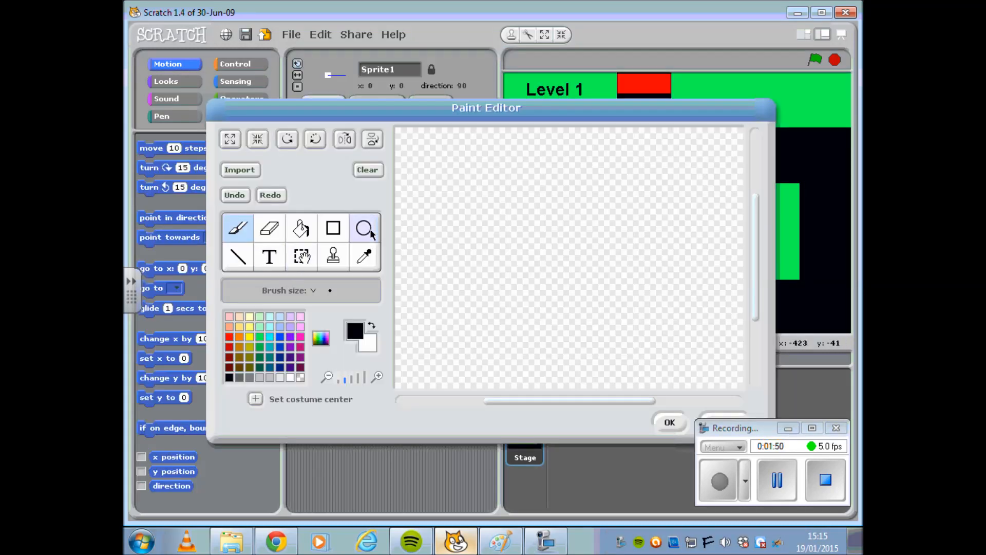
left_click(364, 228)
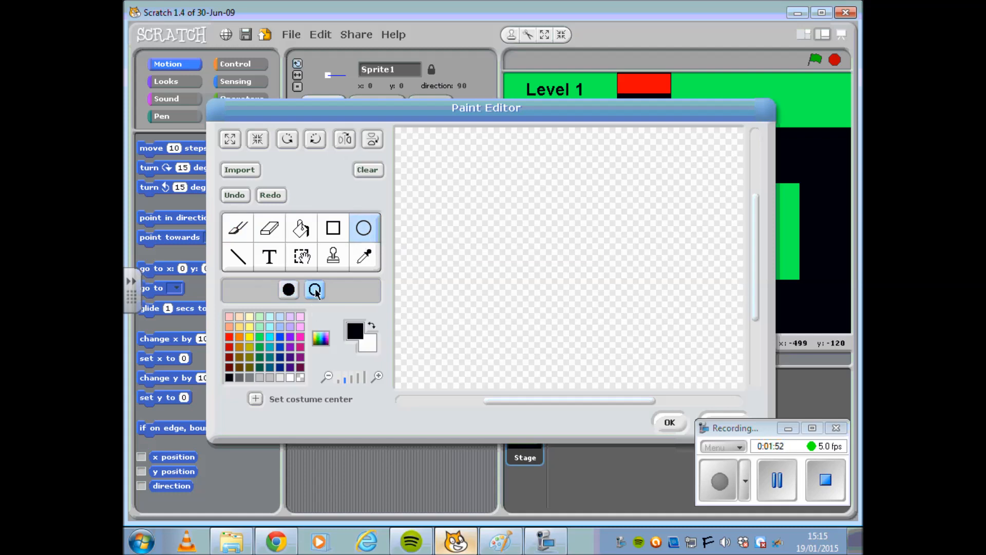
left_click_drag(554, 144, 595, 198)
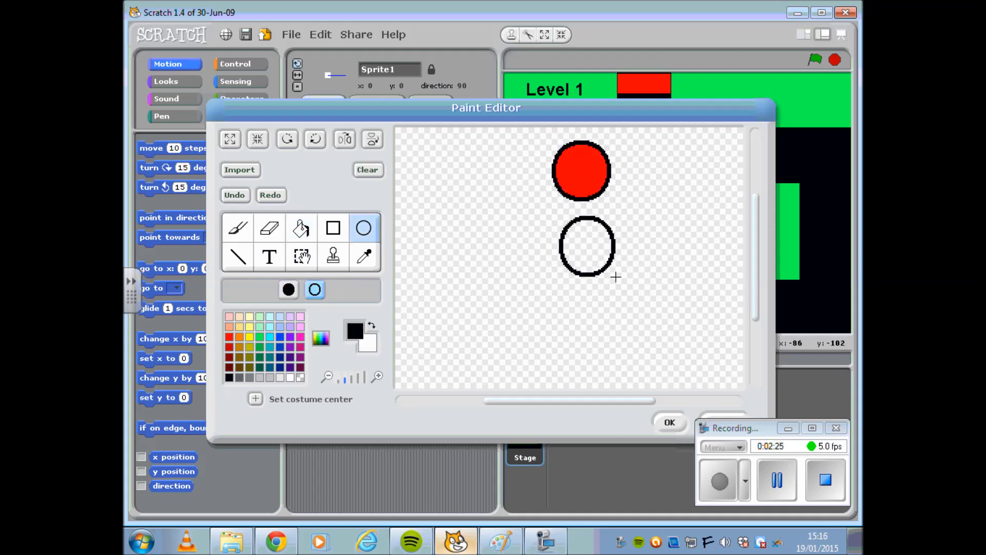
left_click(302, 257)
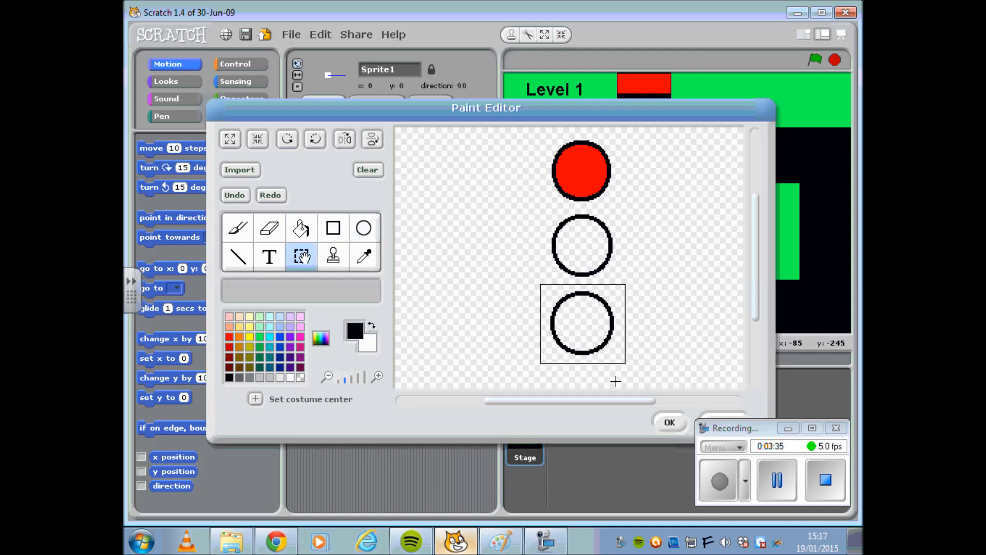
left_click(669, 421)
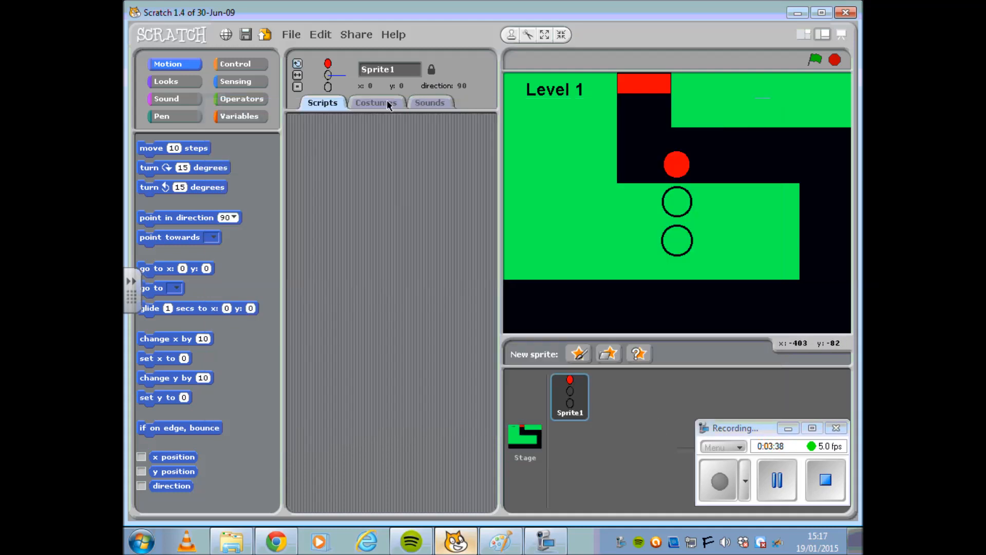
Create costumes Lights1, Lights2, Lights3 lit red, amber and green, unlit circles black.
left_click(377, 102)
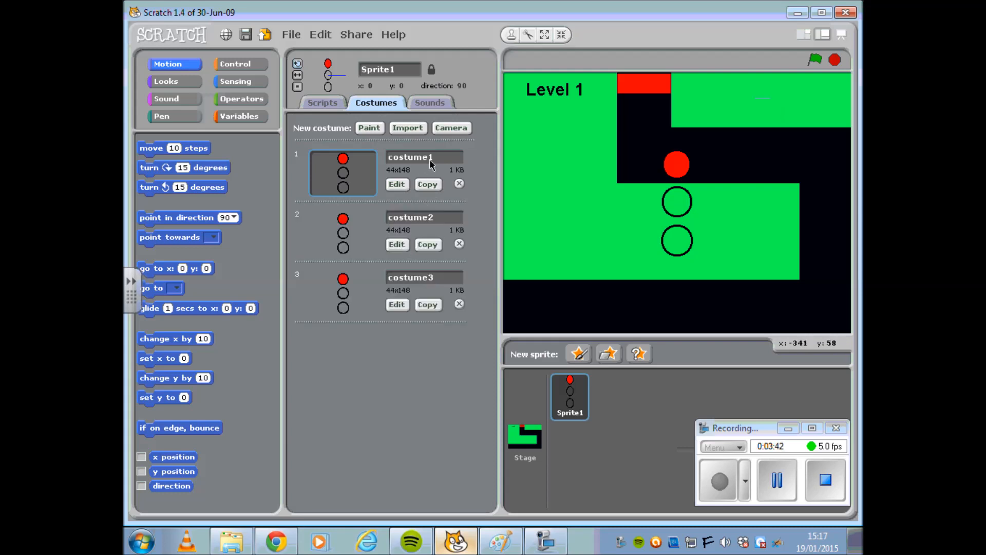
type("Lights")
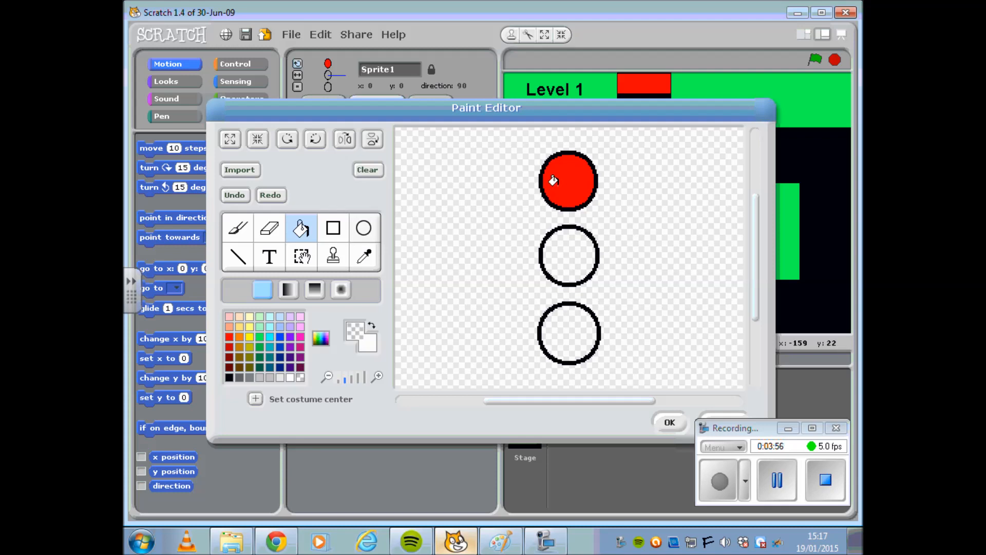
left_click(555, 181)
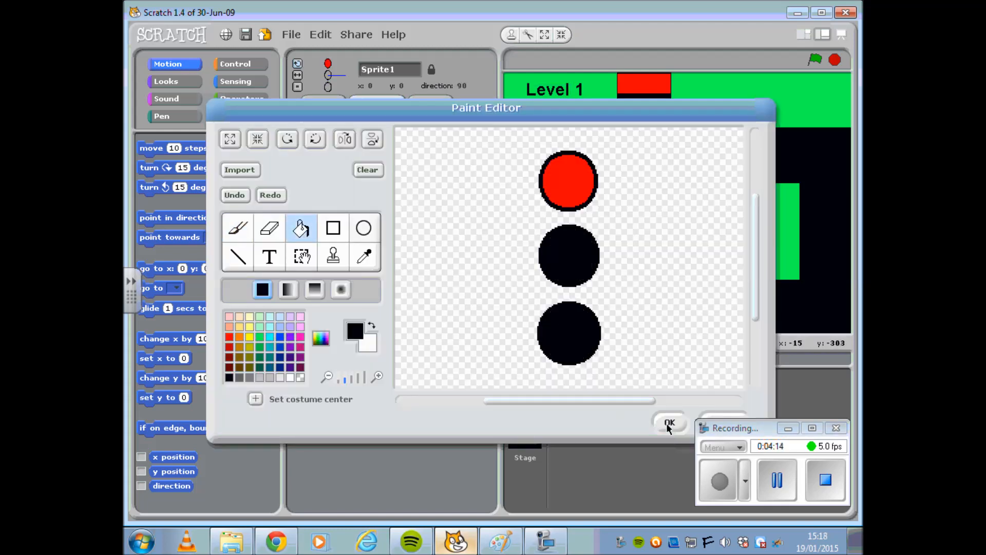
left_click(670, 422)
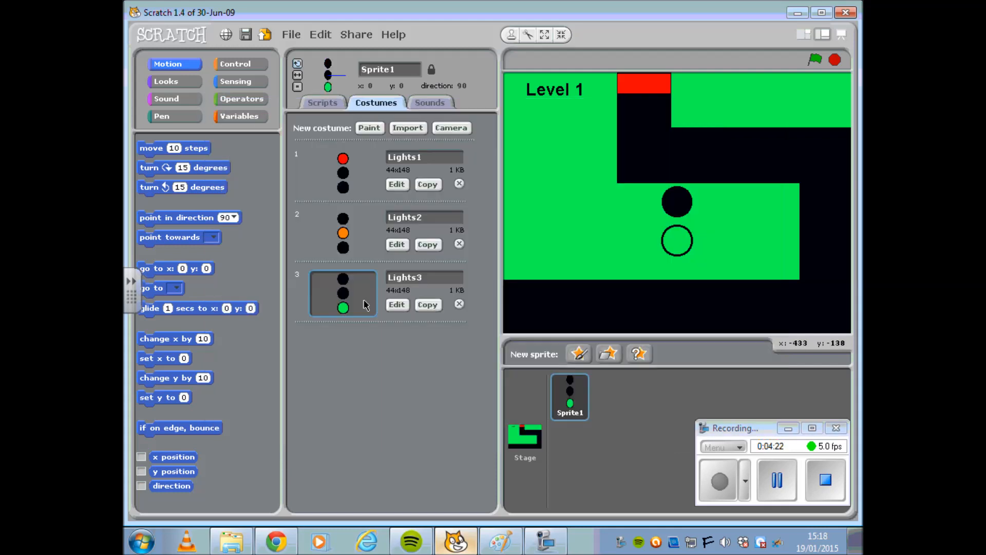
mouse_move(563, 400)
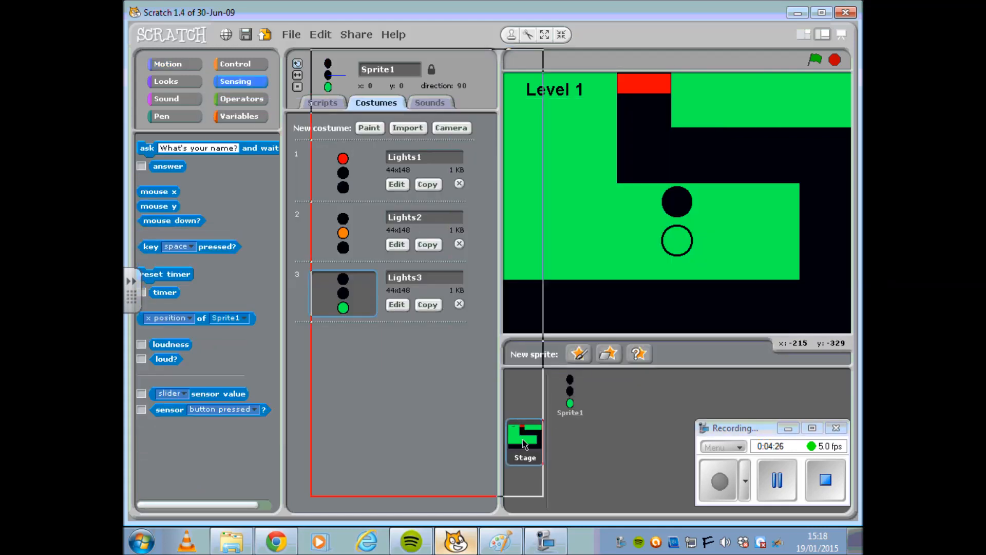
Build the green-flag script cycling Lights1, Lights2, Lights3 with 1-second waits and a broadcast block.
left_click(524, 442)
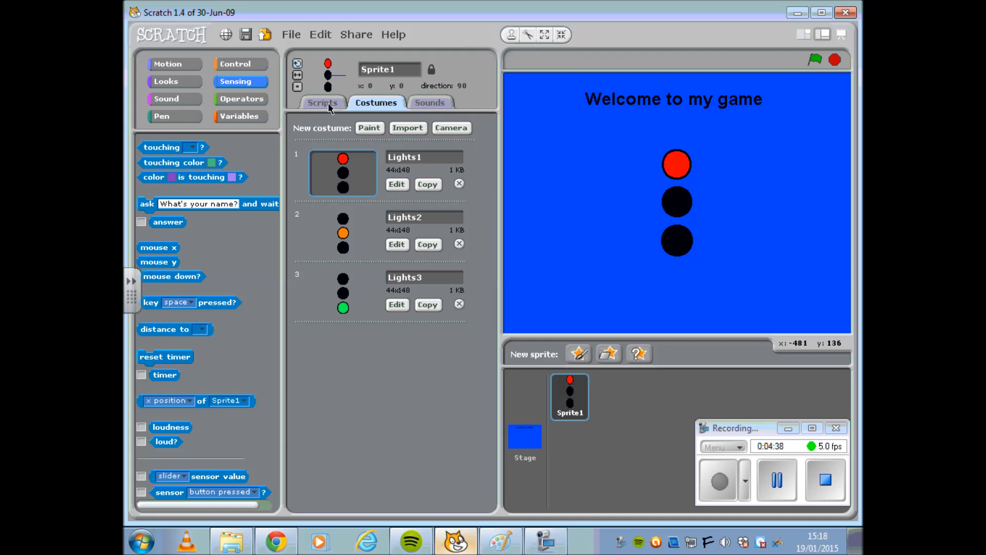
left_click(322, 103)
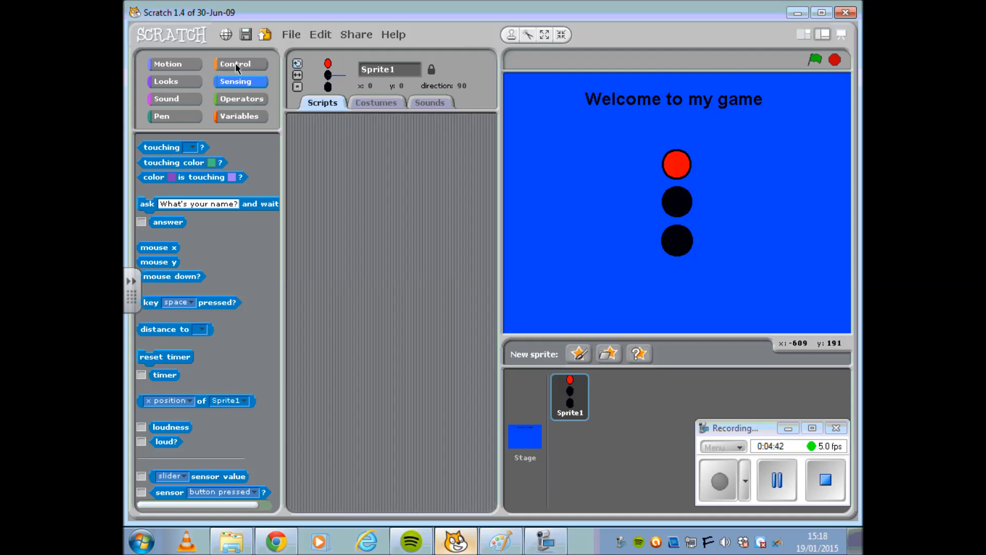
left_click(240, 64)
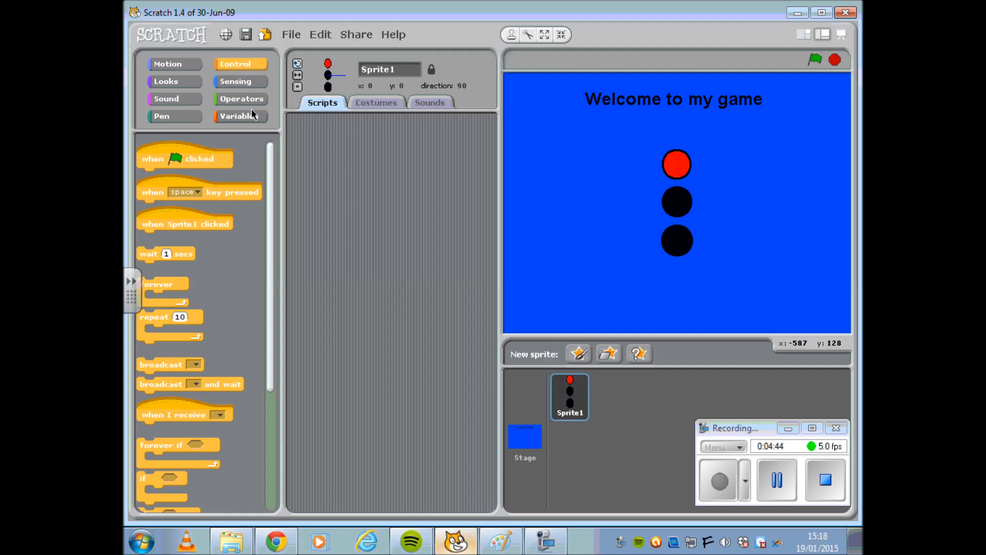
mouse_move(220, 176)
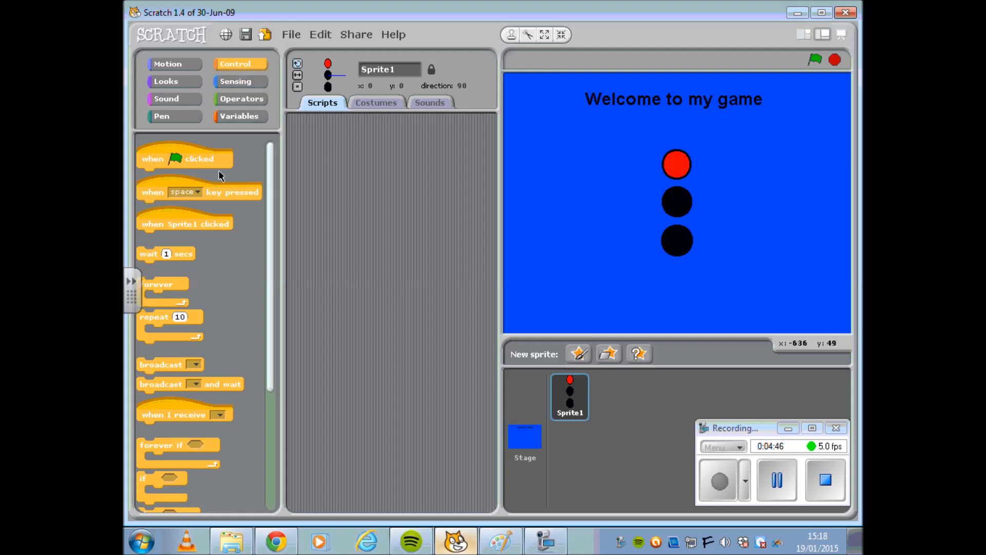
left_click_drag(182, 159, 361, 153)
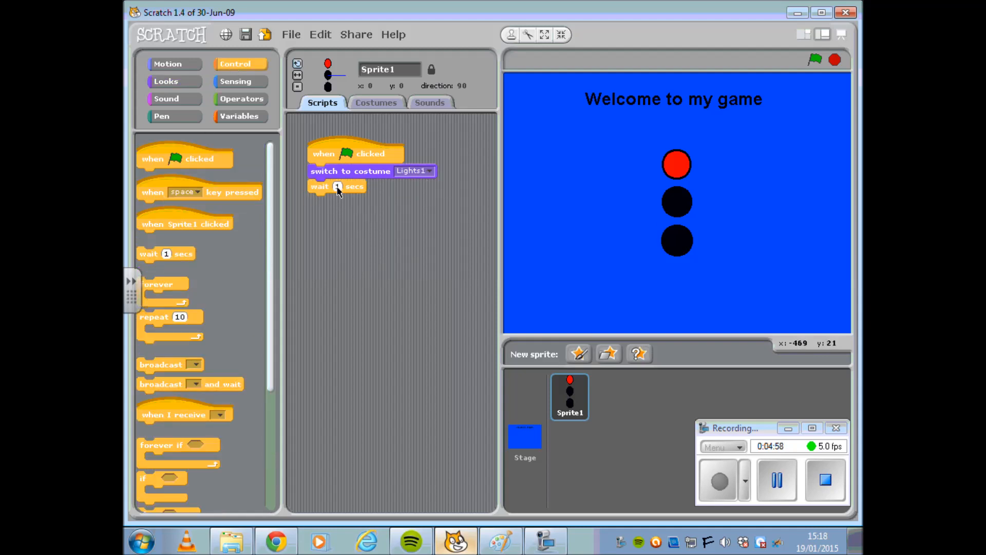
left_click(166, 82)
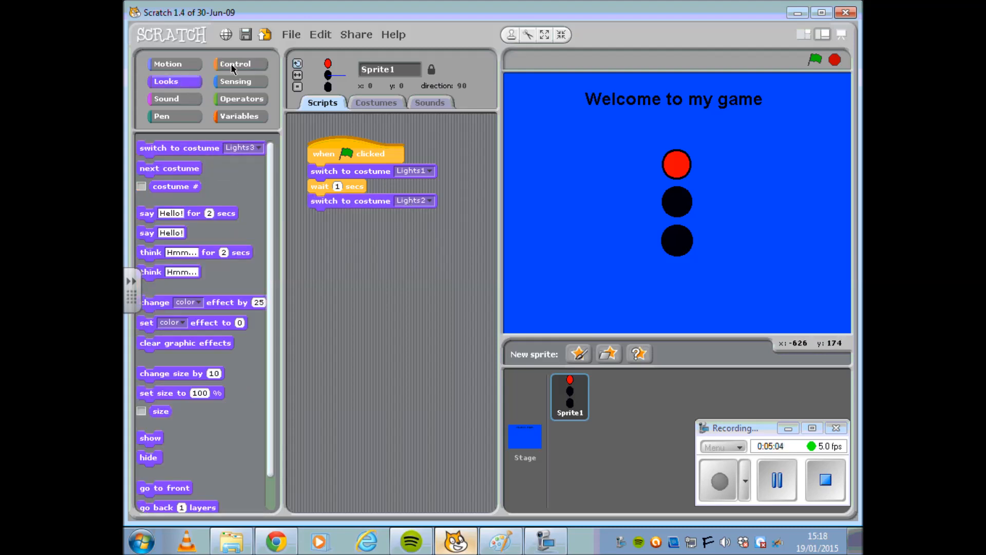
left_click(239, 63)
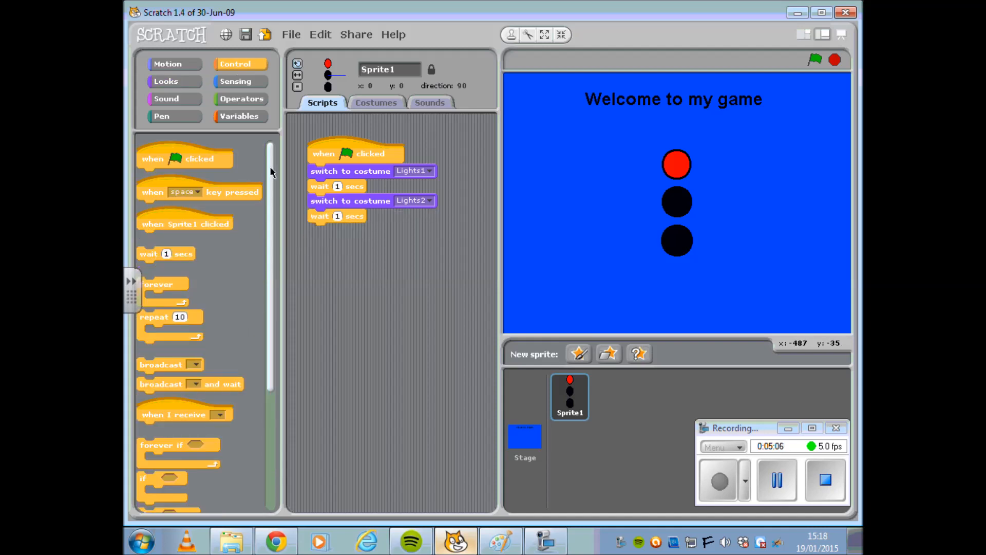
left_click(166, 81)
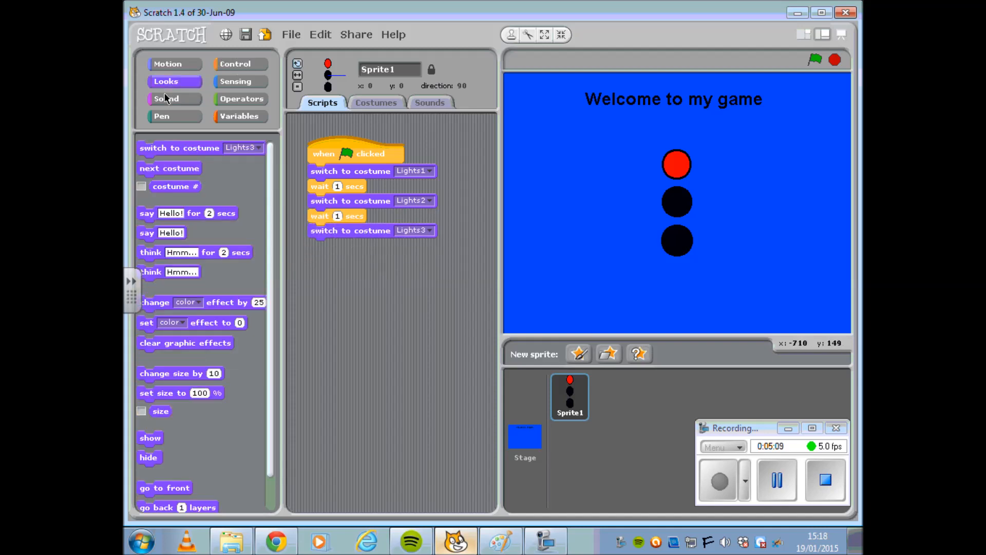
left_click(241, 64)
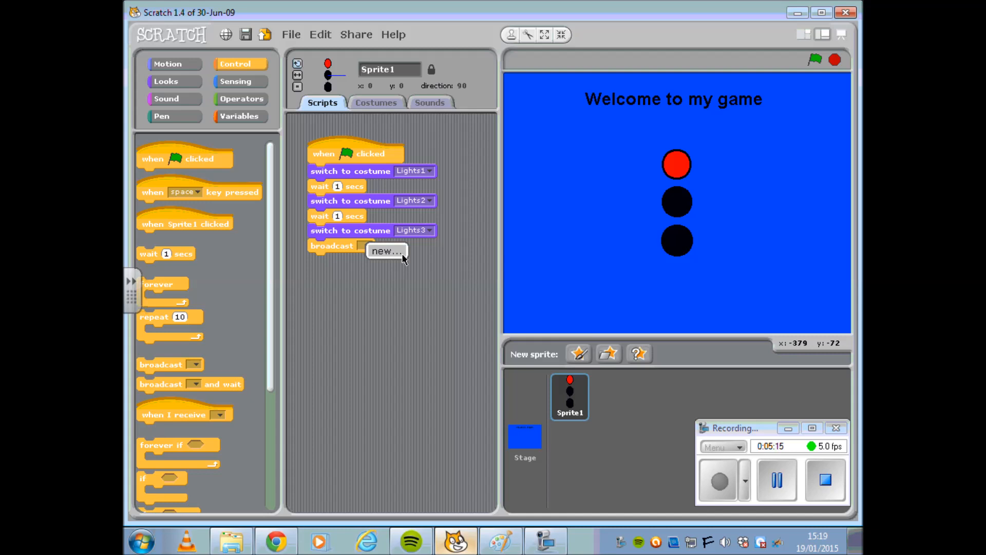
Create the broadcast message 'Go to level 1' and select the Stage.
left_click(386, 251)
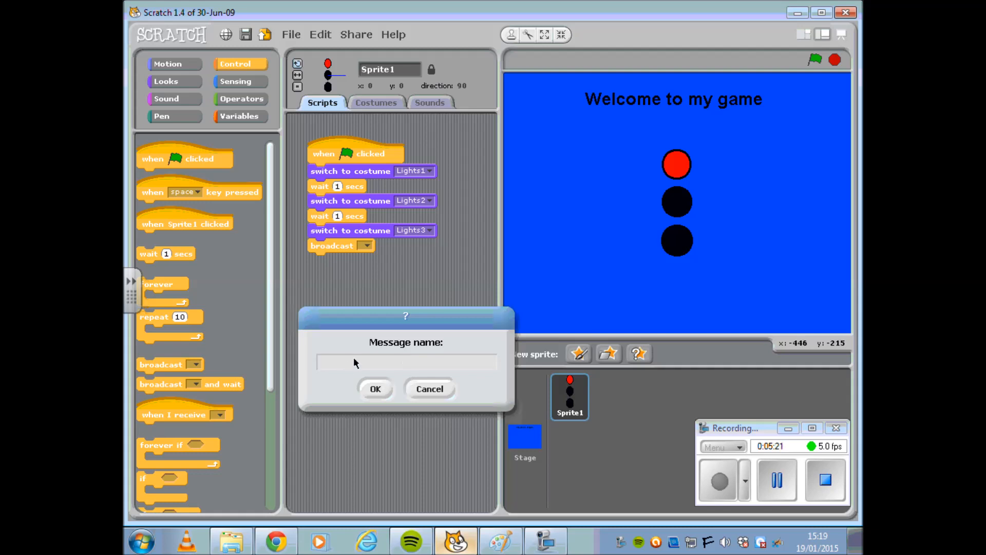
type("Go to level 1")
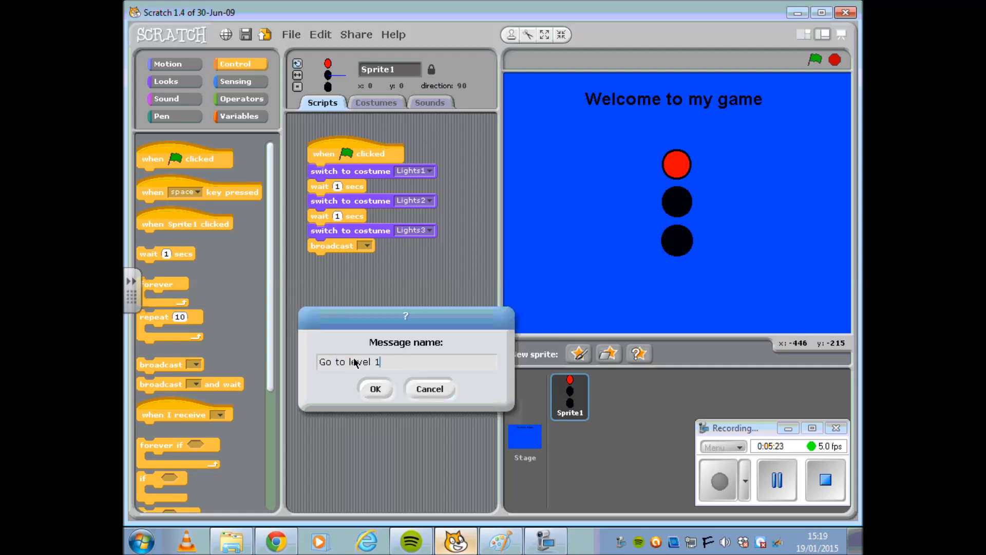
left_click(376, 389)
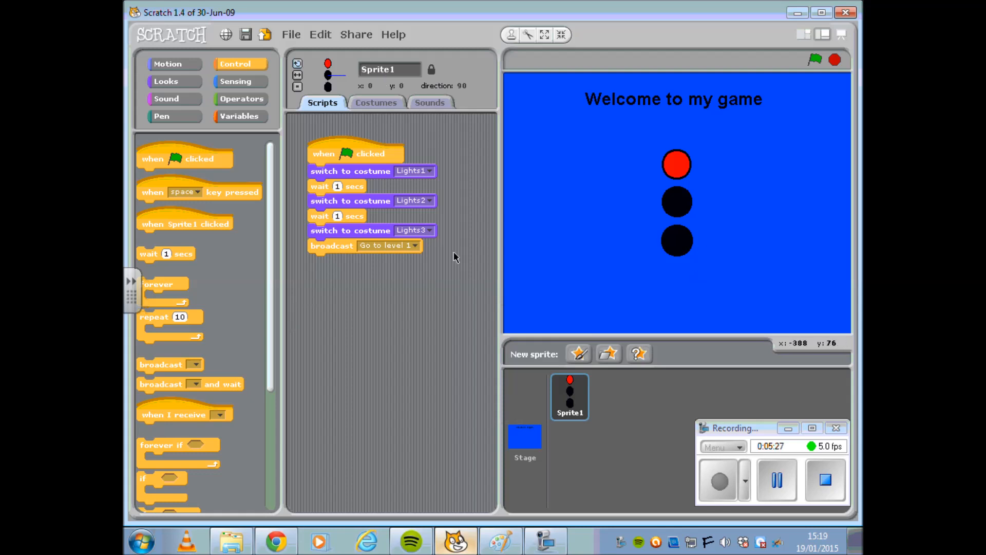
left_click(524, 439)
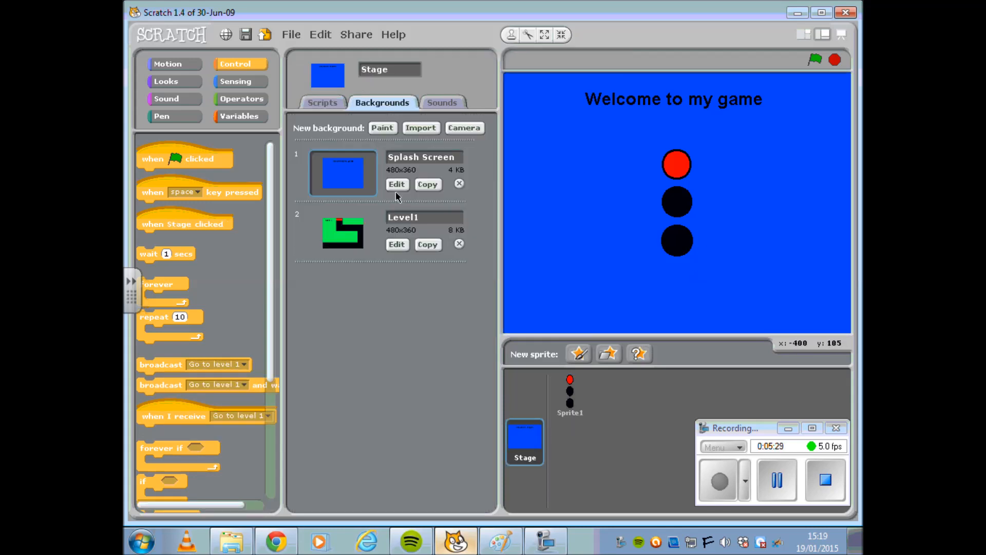
Extend the splash text to 'Welcome to my game. Click the green flag to proceed'.
left_click(398, 184)
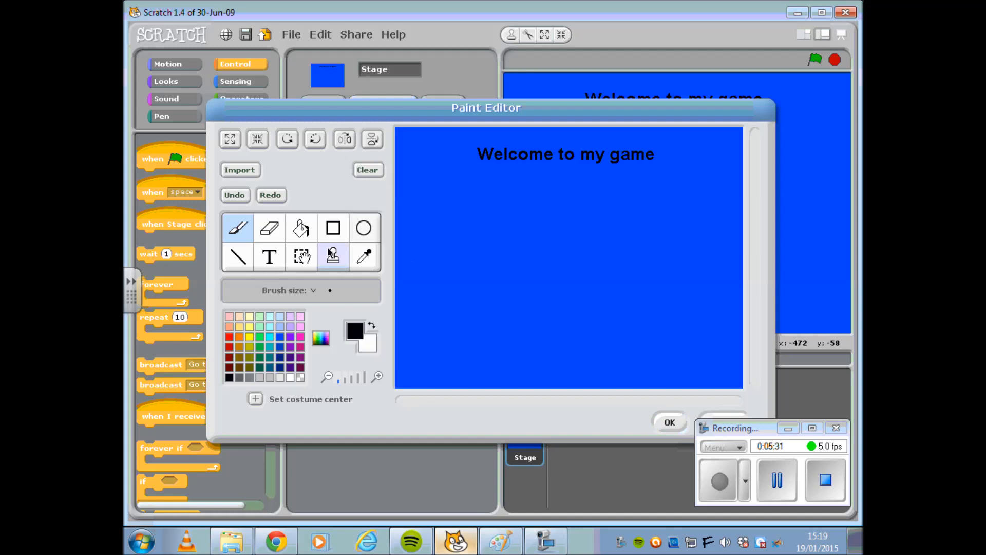
left_click(269, 257)
type(". Click the g")
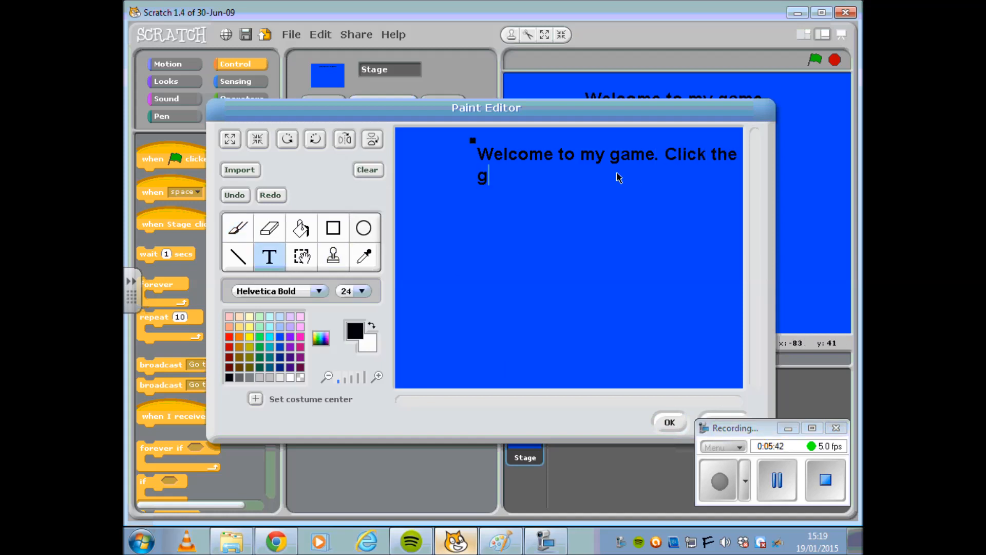
type("reen flag to p")
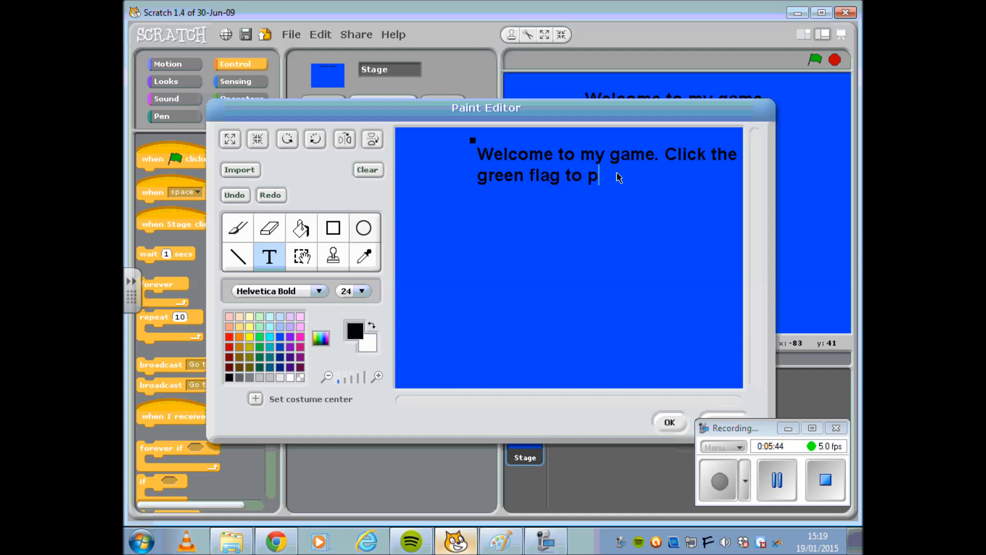
type("roceed")
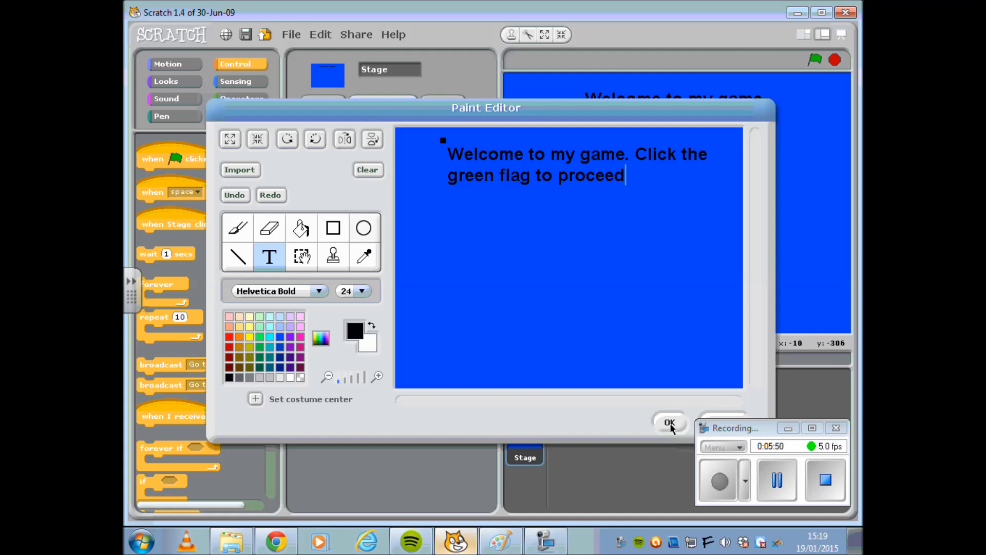
left_click(671, 421)
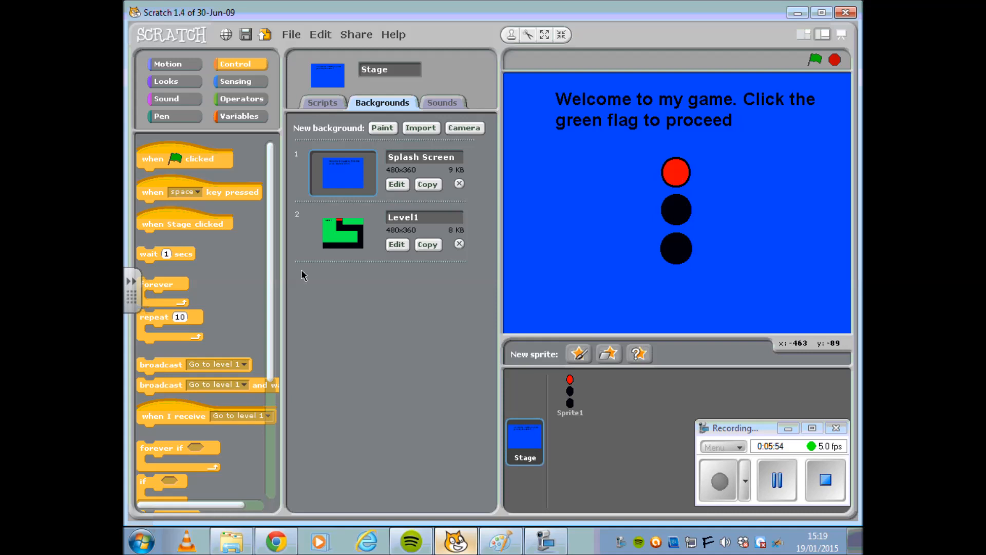
mouse_move(398, 152)
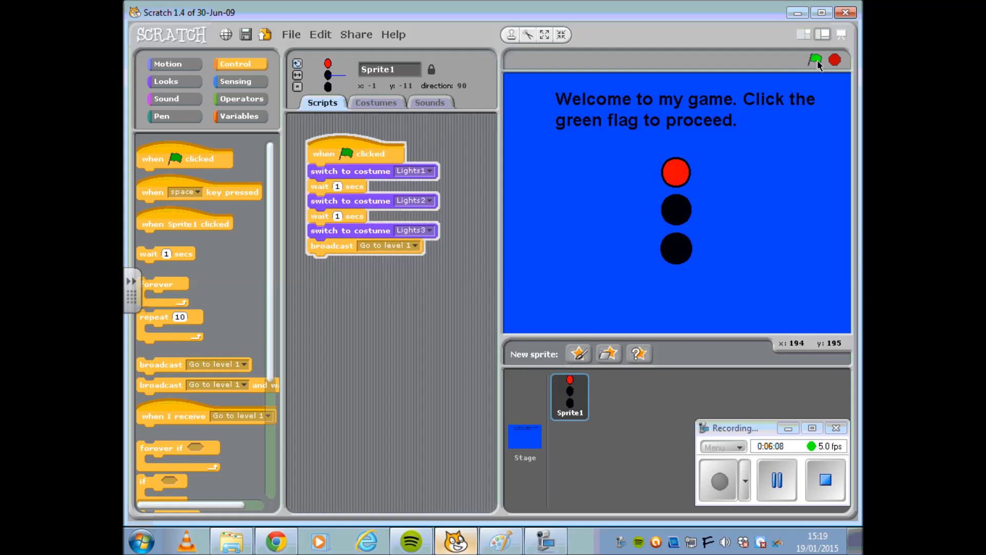
Run the game with the green flag to watch the light cycle to green.
left_click(817, 59)
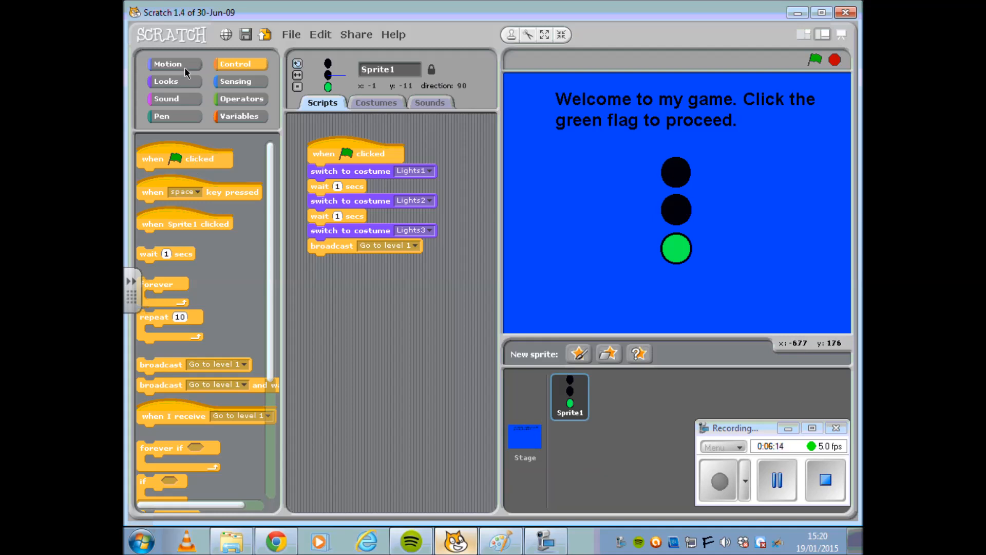
left_click(166, 81)
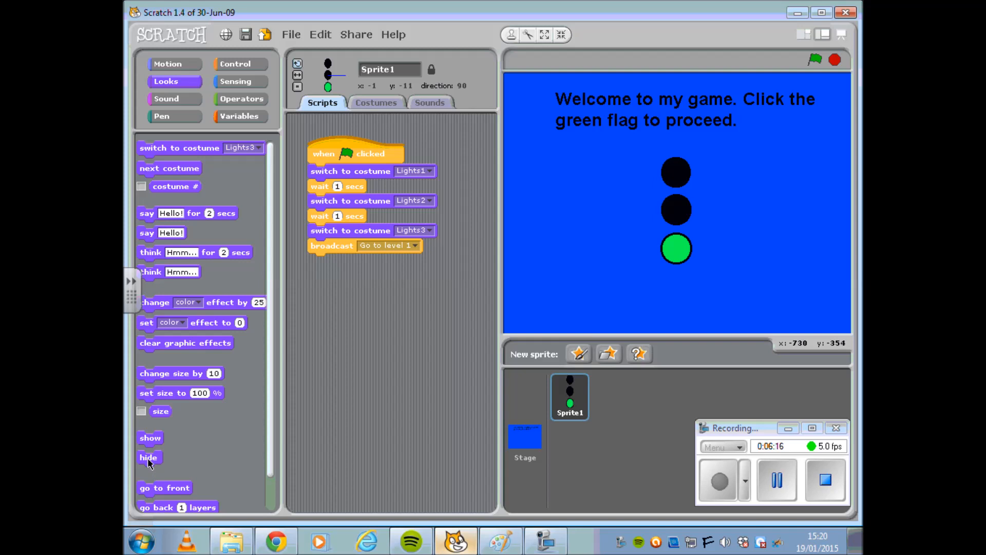
mouse_move(300, 117)
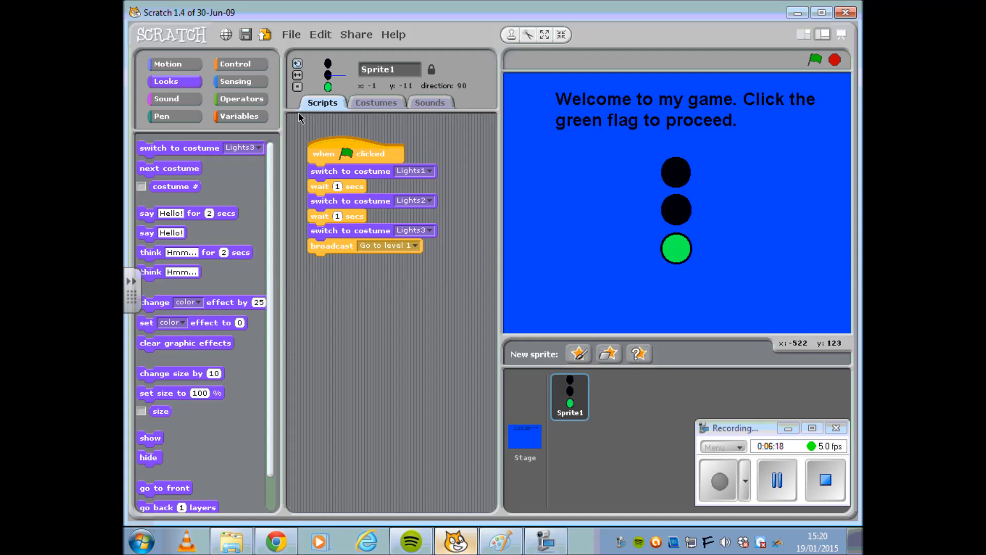
Give the Stage a 'when I receive Go to level 1' script switching to background Level1.
left_click(524, 440)
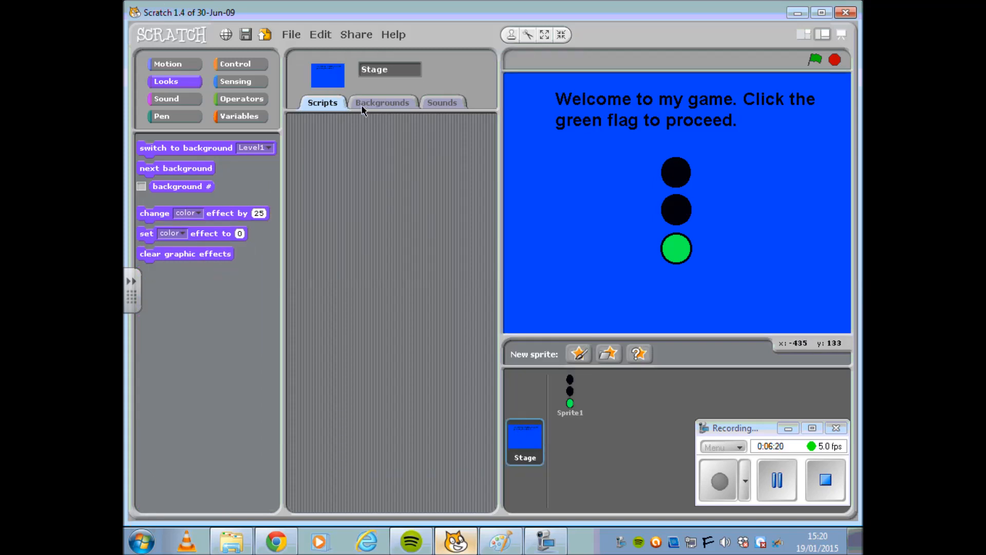
left_click(239, 64)
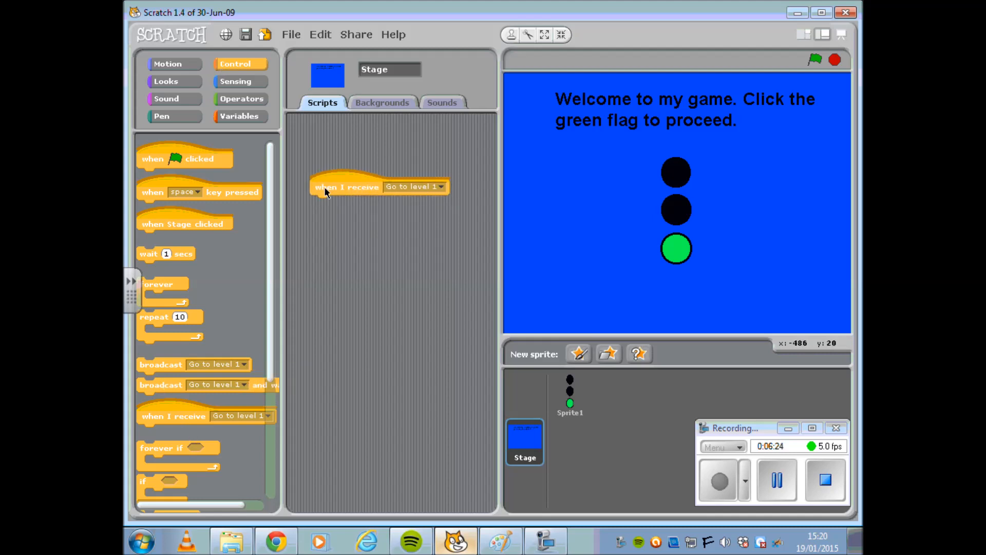
left_click(166, 81)
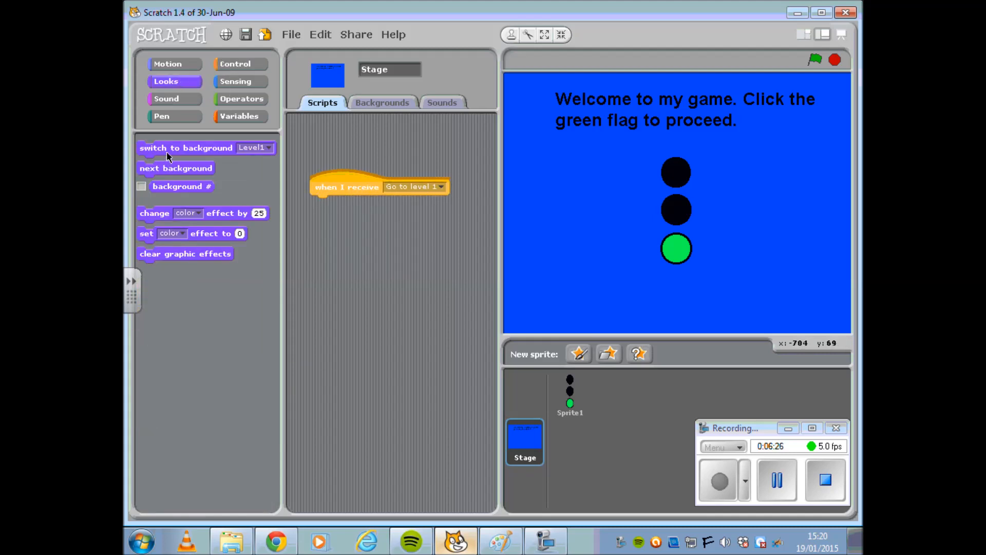
left_click_drag(186, 147, 358, 203)
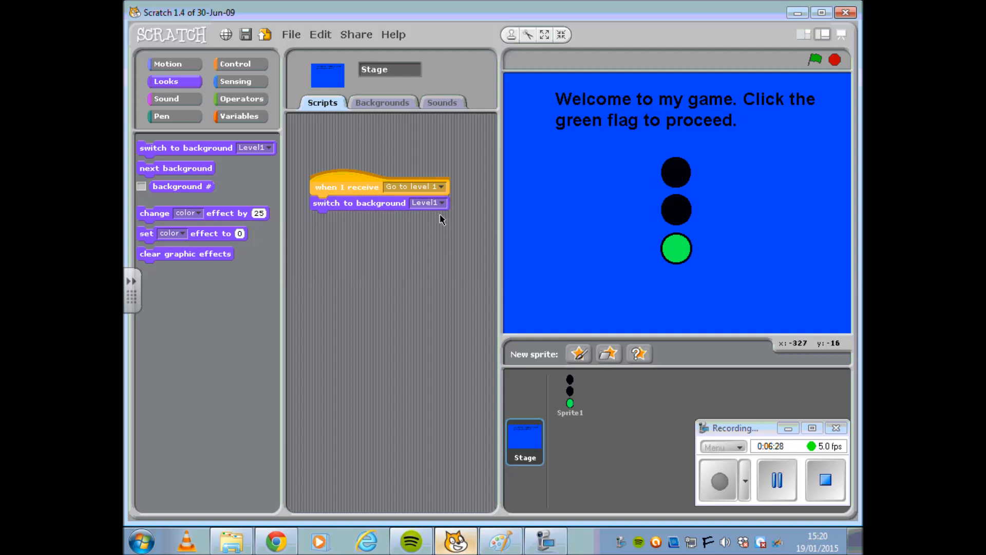
mouse_move(447, 217)
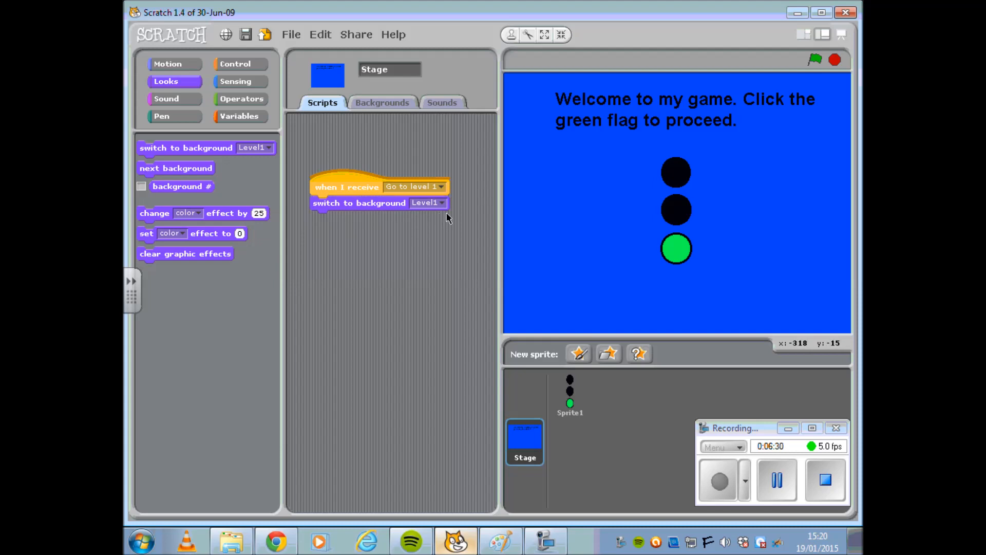
left_click(571, 396)
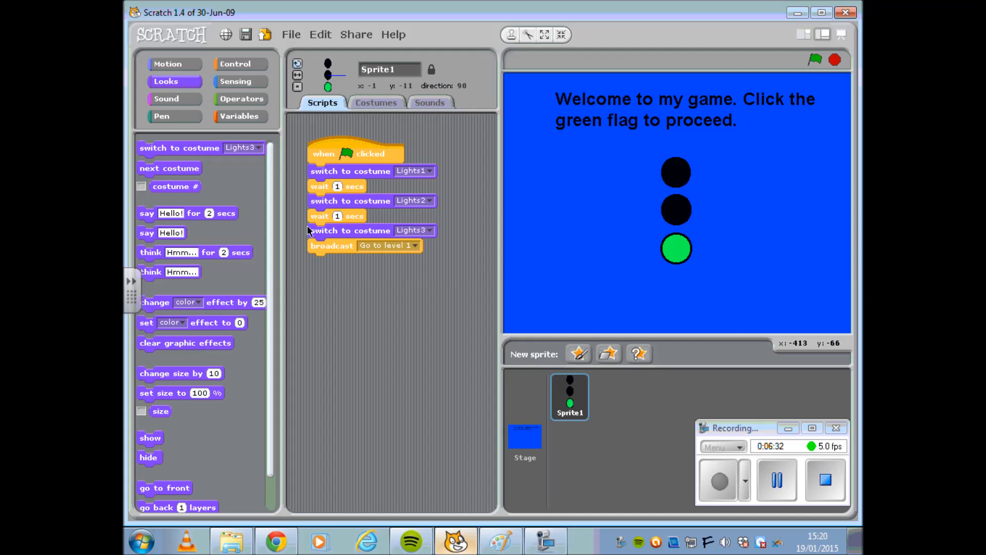
Add a loose hide block and a one-second wait before broadcasting Go to level 1.
left_click_drag(149, 457, 322, 261)
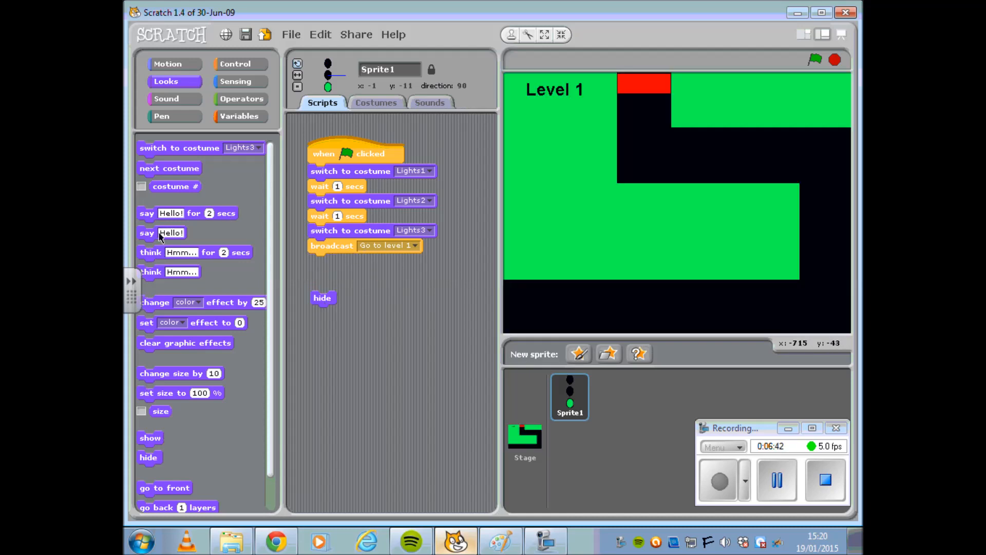
left_click(240, 64)
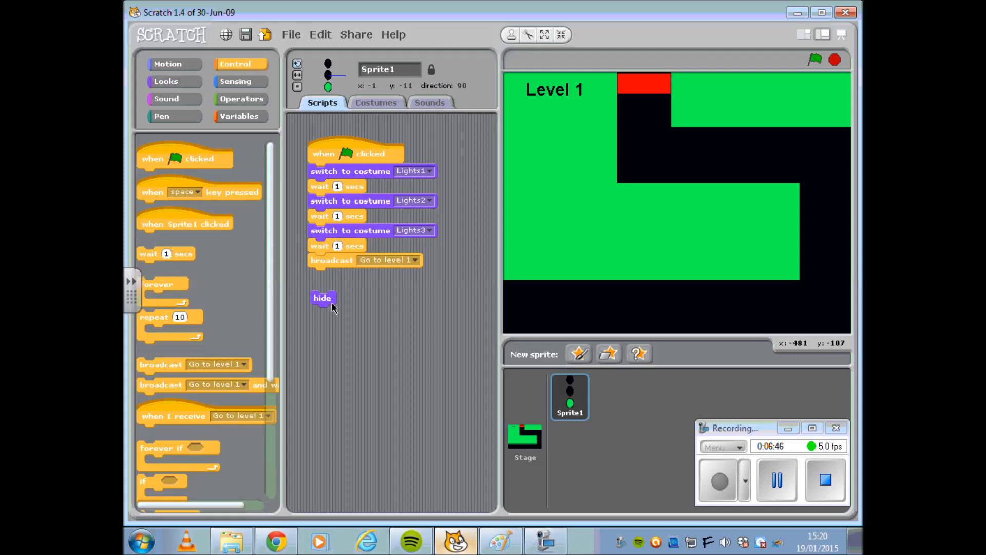
left_click(525, 440)
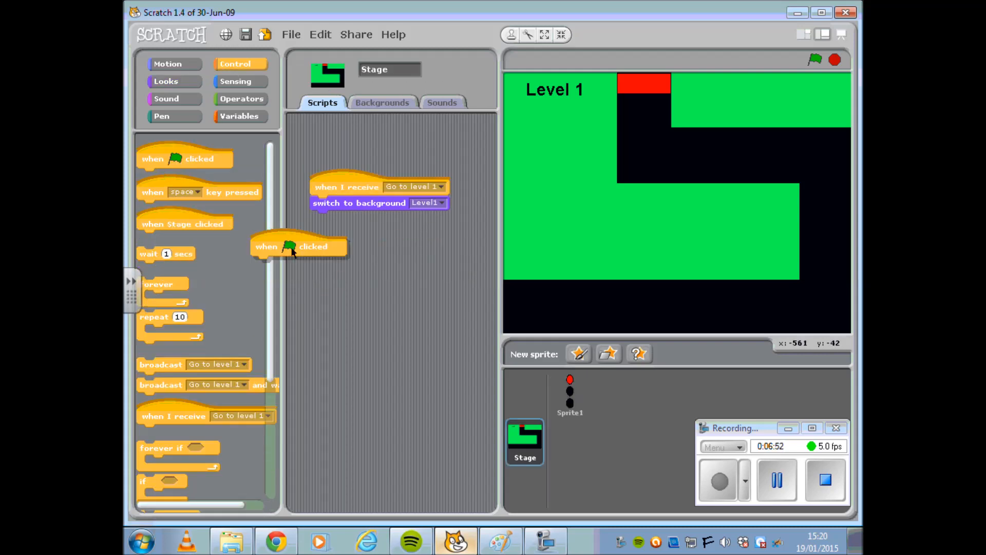
Attach a switch-to-background block under the stage's green-flag script and pick Splash Screen.
left_click(166, 81)
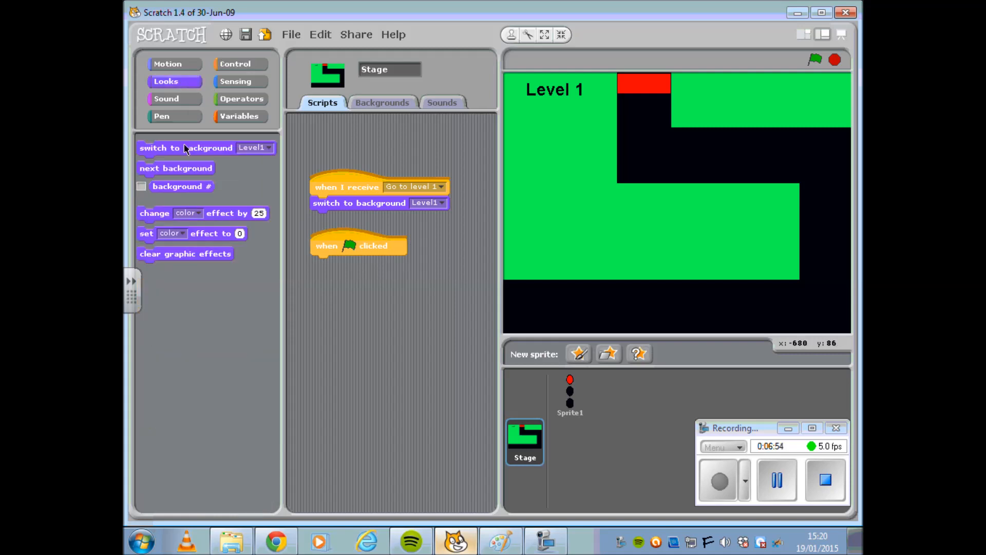
left_click_drag(186, 147, 359, 263)
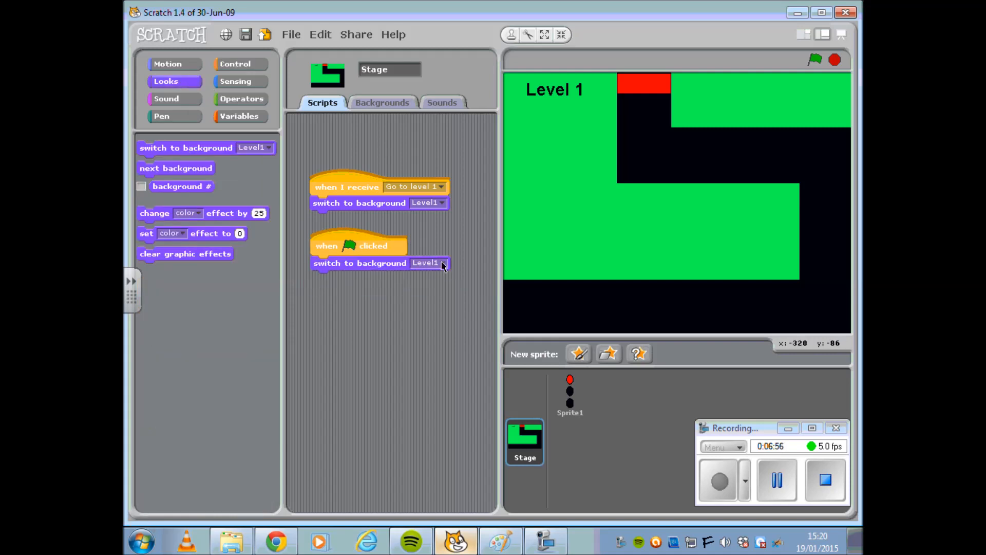
left_click(441, 263)
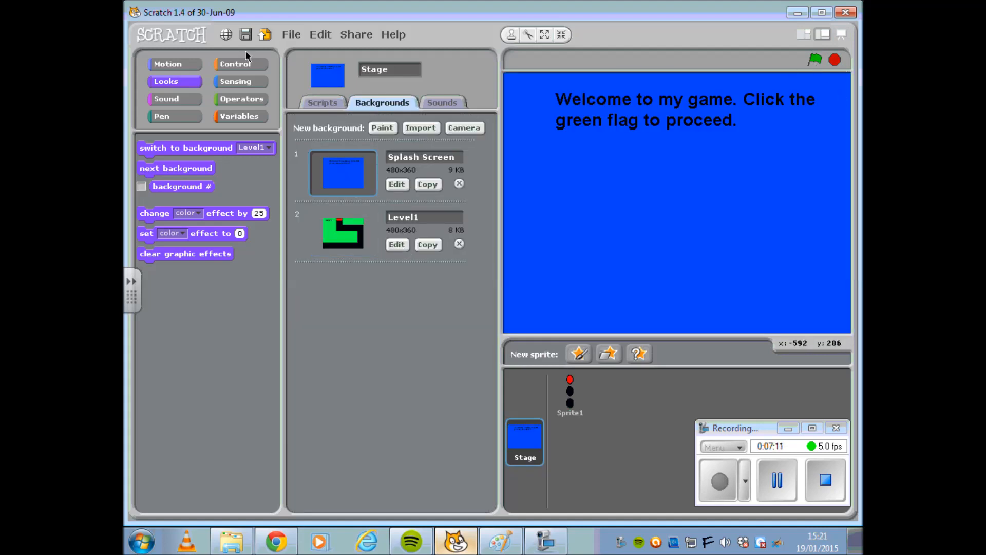
Select the traffic-light sprite and run the game twice with the green flag.
left_click(240, 64)
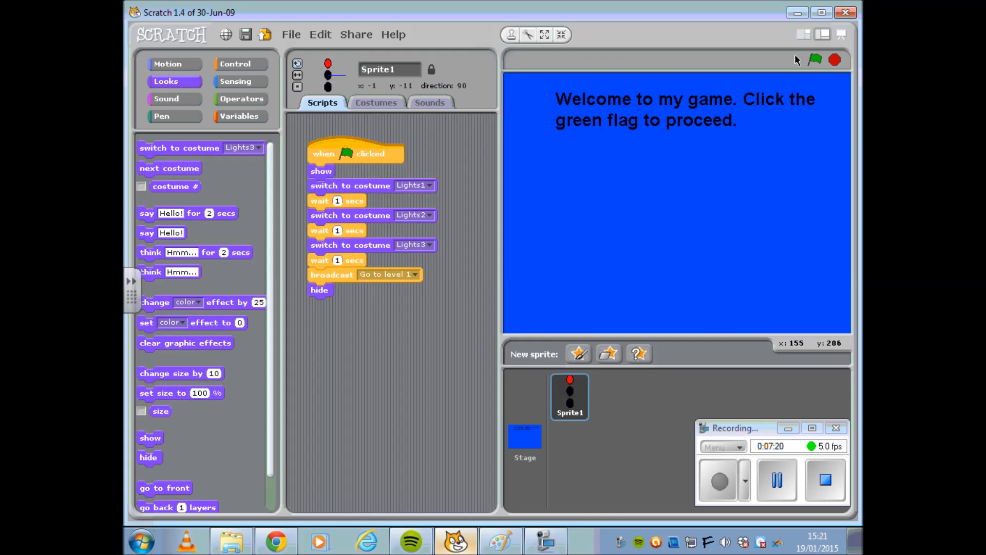
left_click(815, 59)
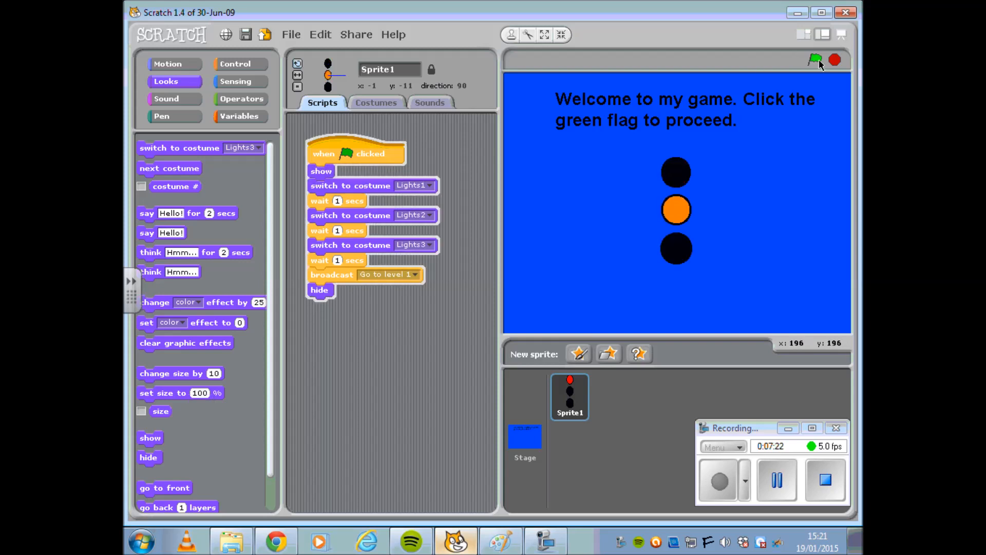
left_click(814, 58)
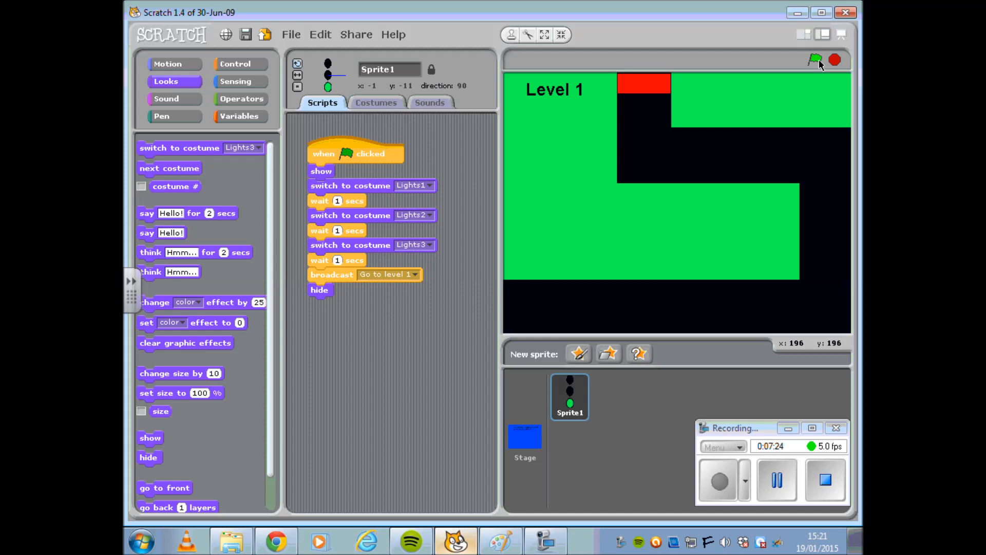